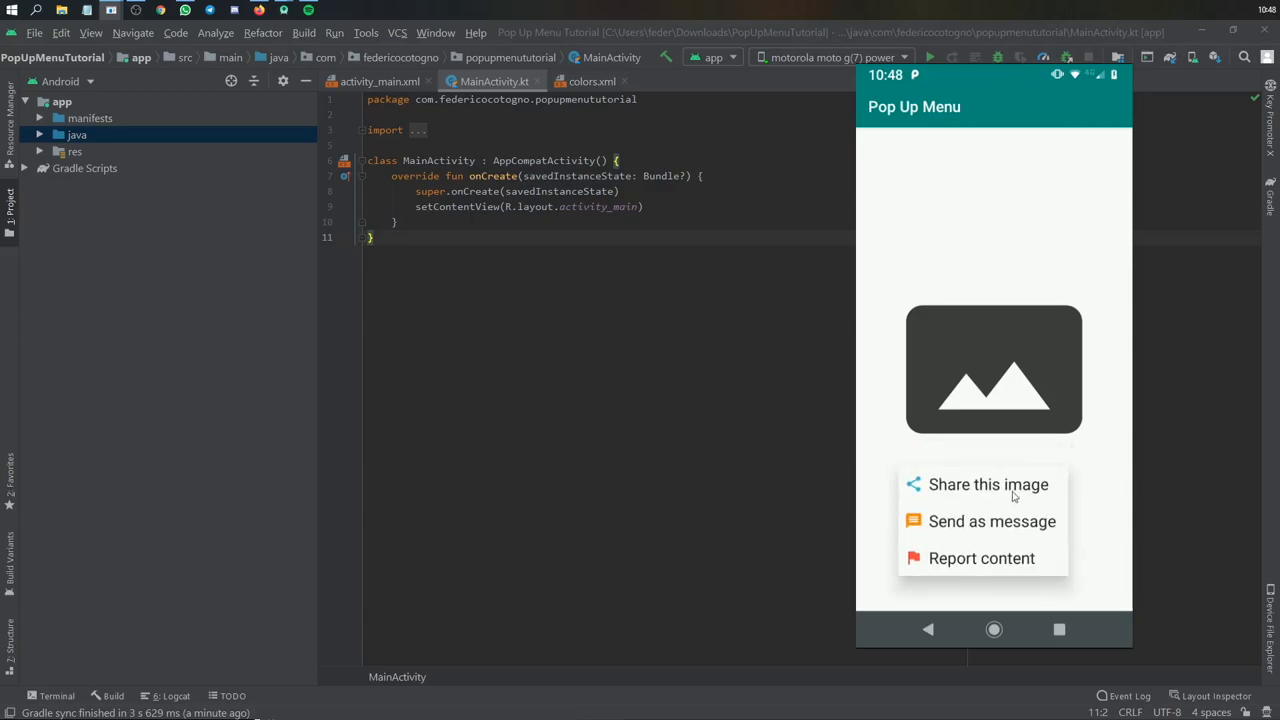
Try the Share, Report and Send as message items in the finished app's icon popup
click(988, 484)
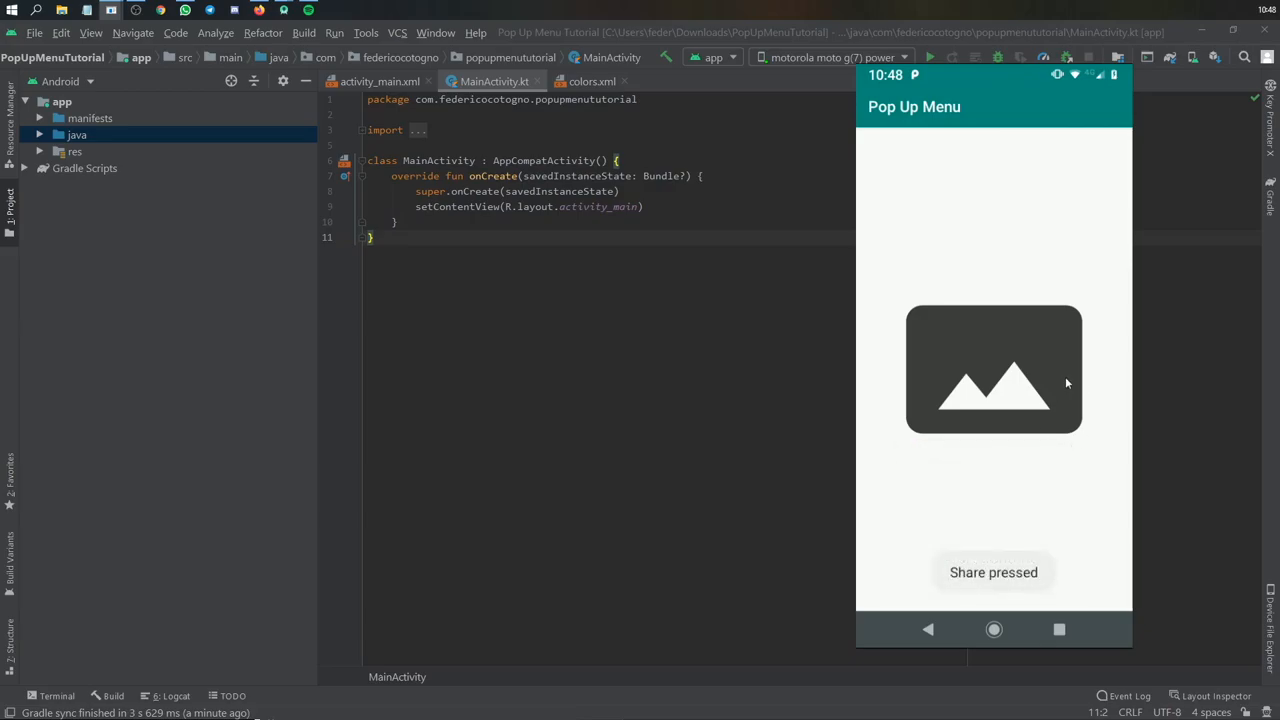
click(993, 370)
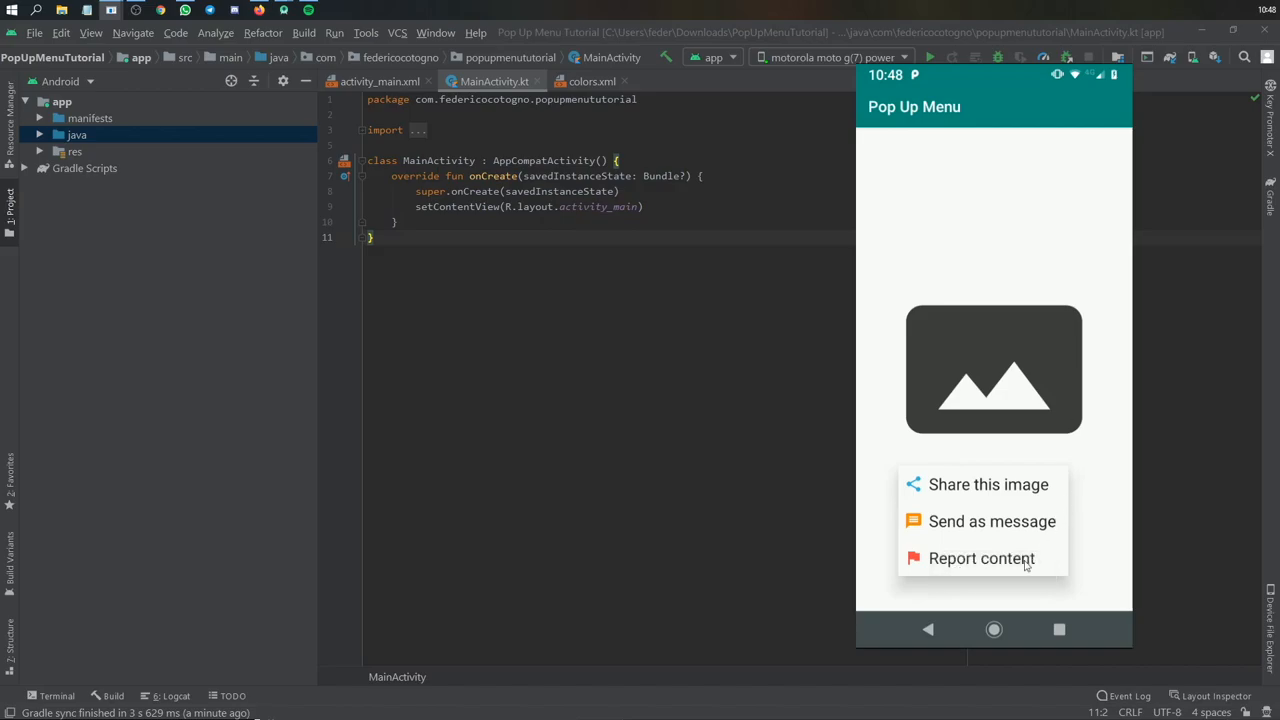
click(981, 558)
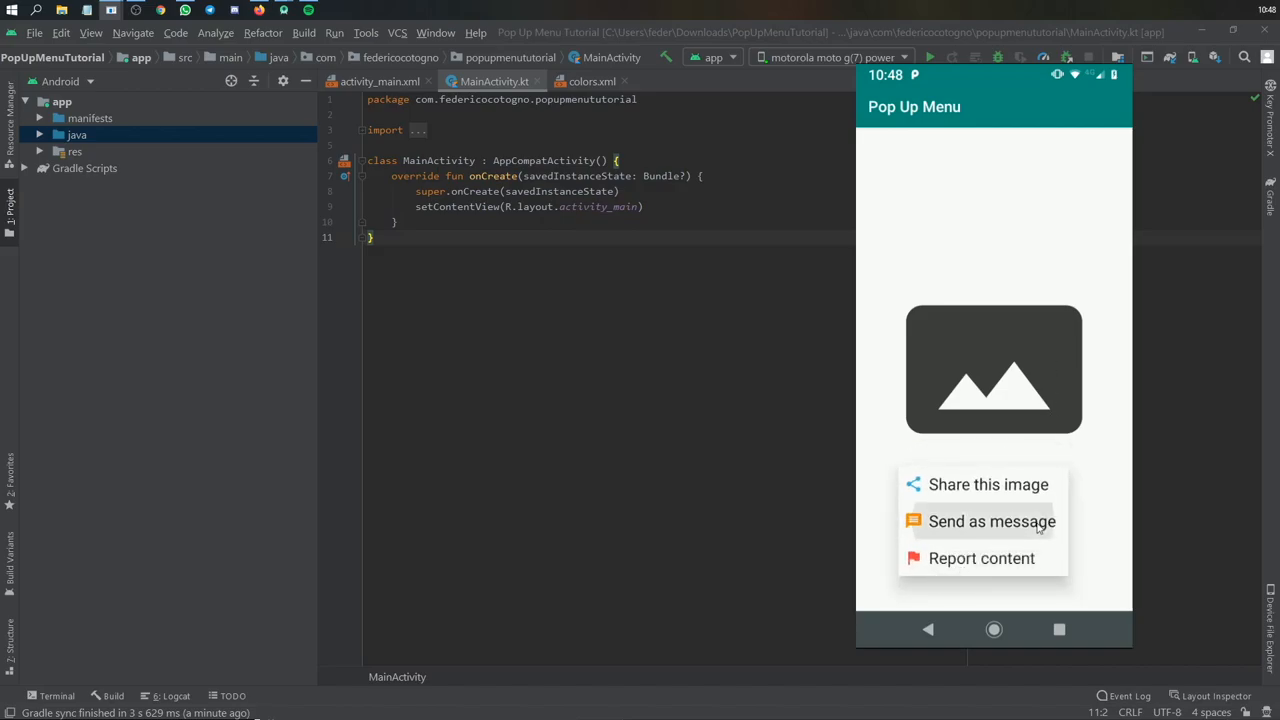
click(991, 521)
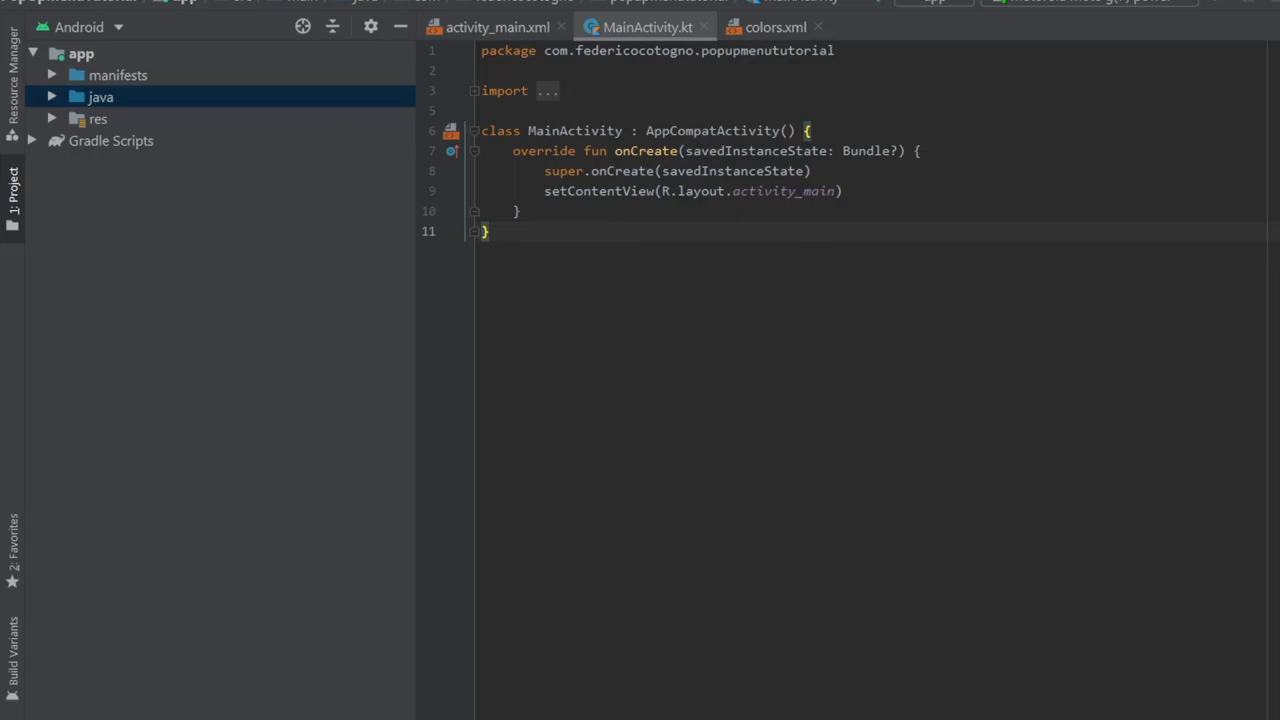
Add the share clip-art vector icon to the drawable folder
click(72, 140)
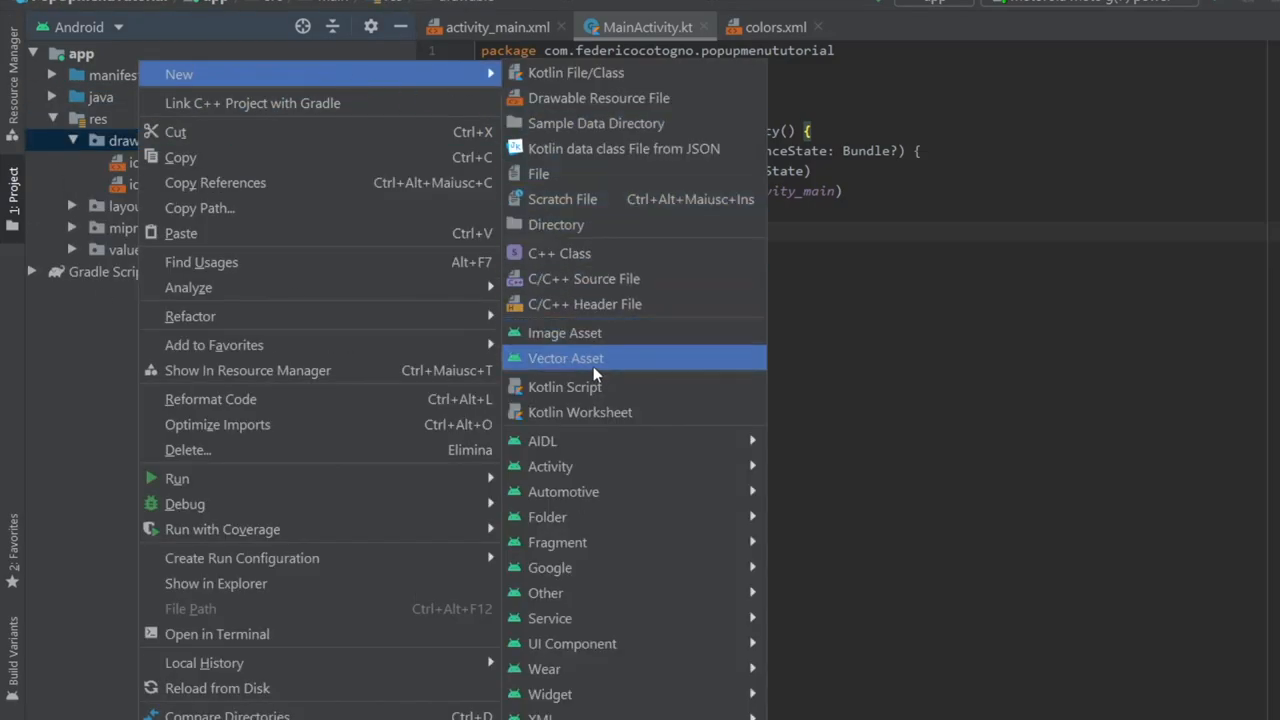
click(565, 358)
text(s)
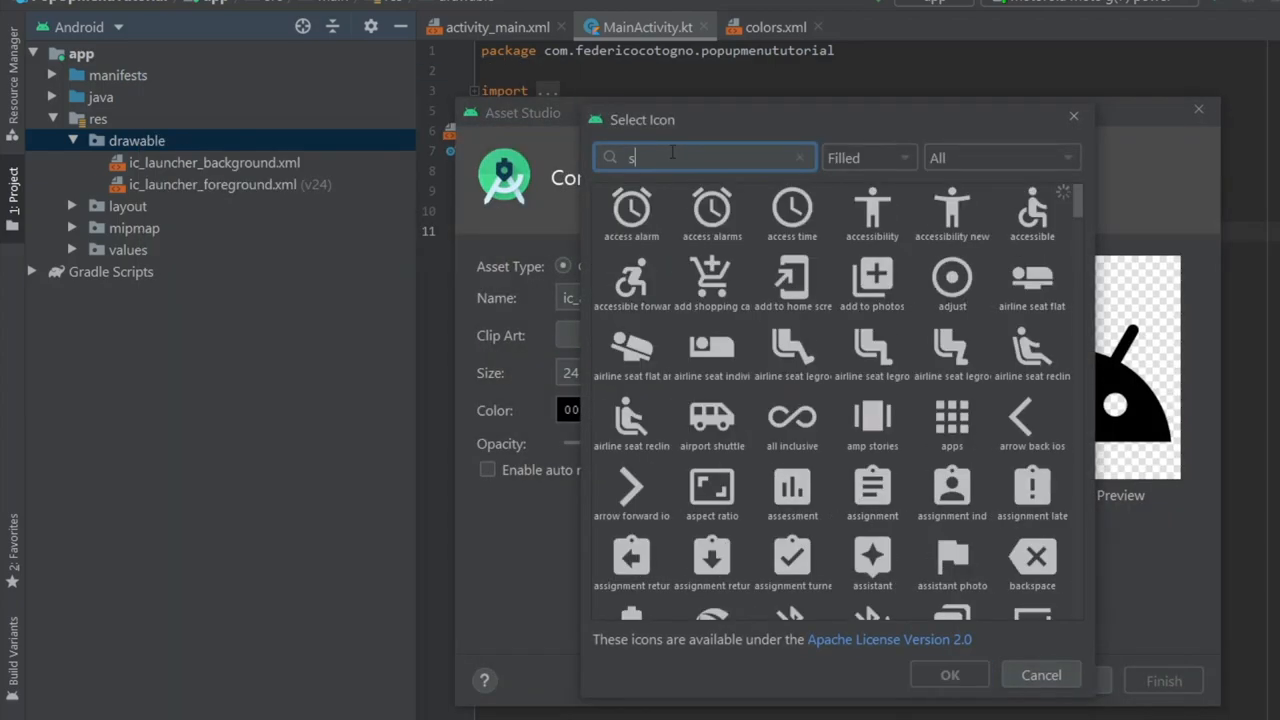
text(hare)
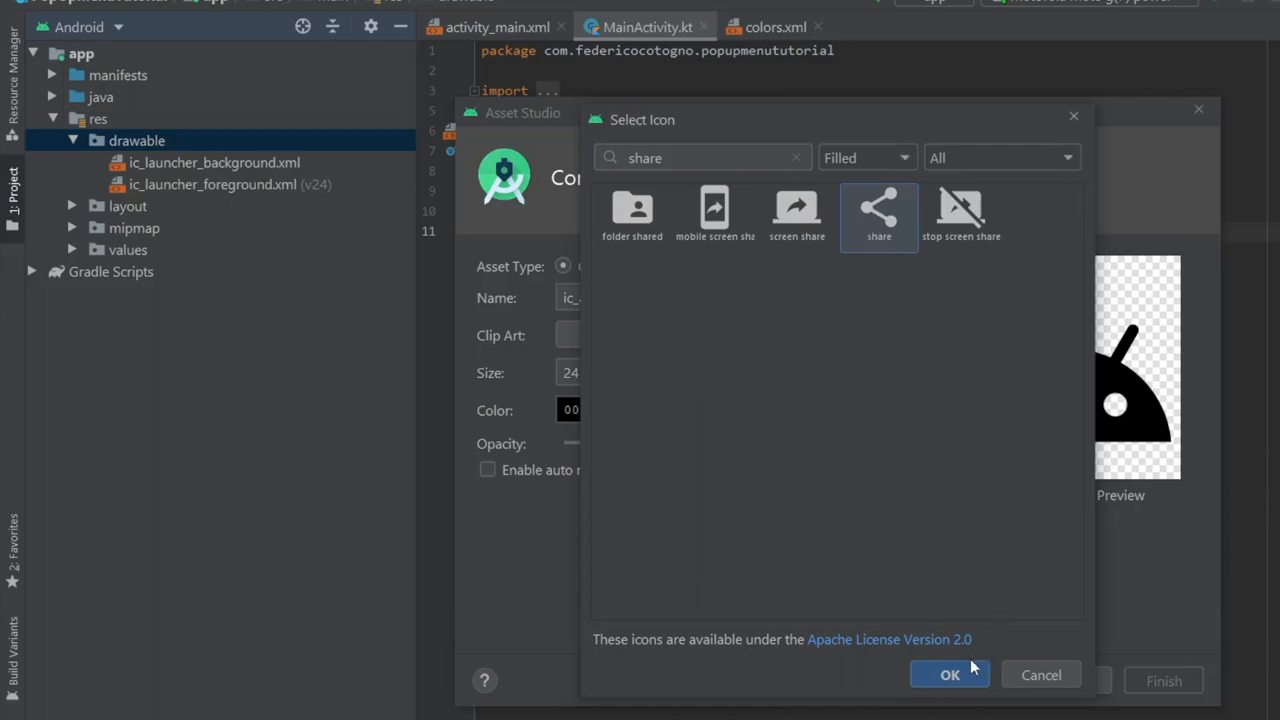
click(949, 674)
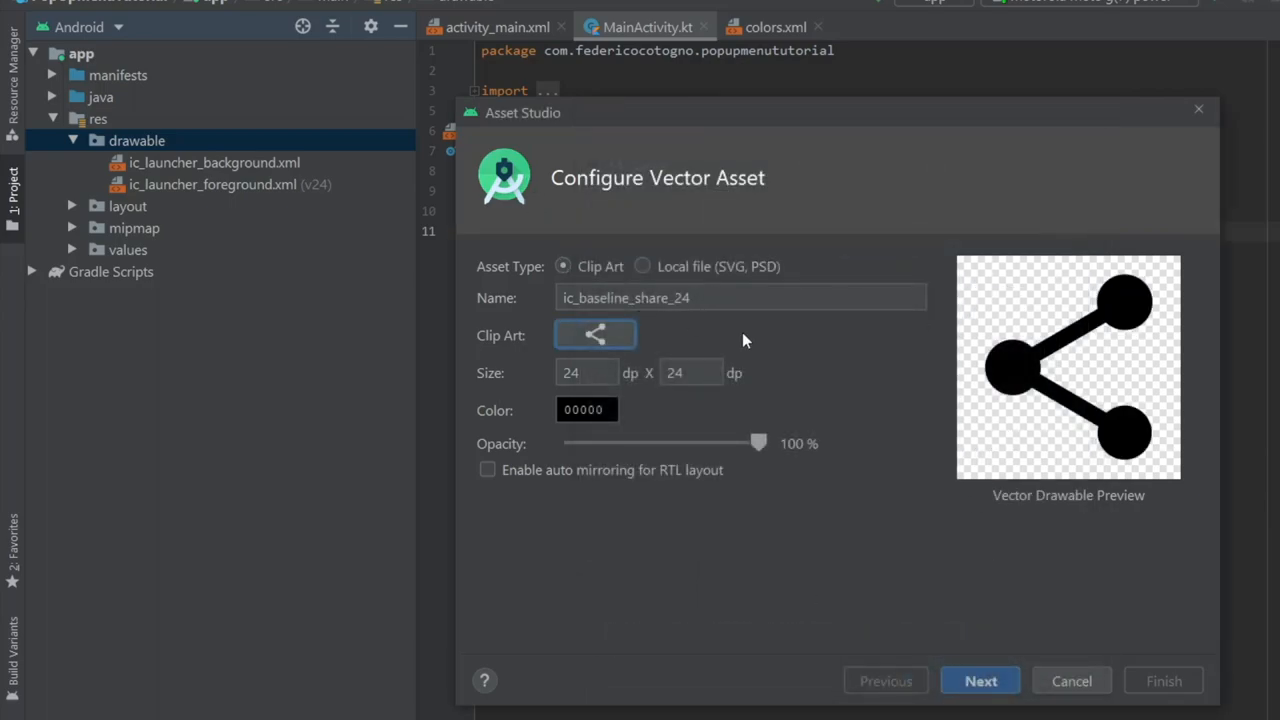
click(1163, 680)
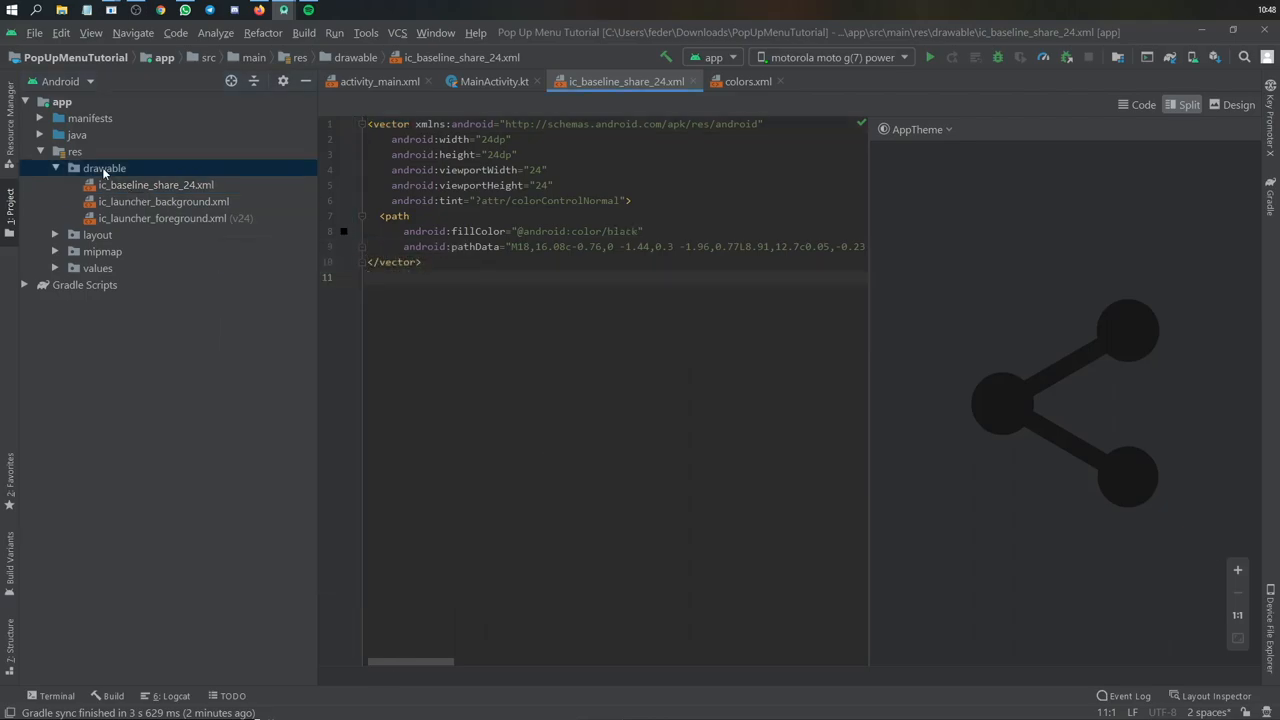
Add the flag vector icon to drawable and open the share icon file
click(748, 580)
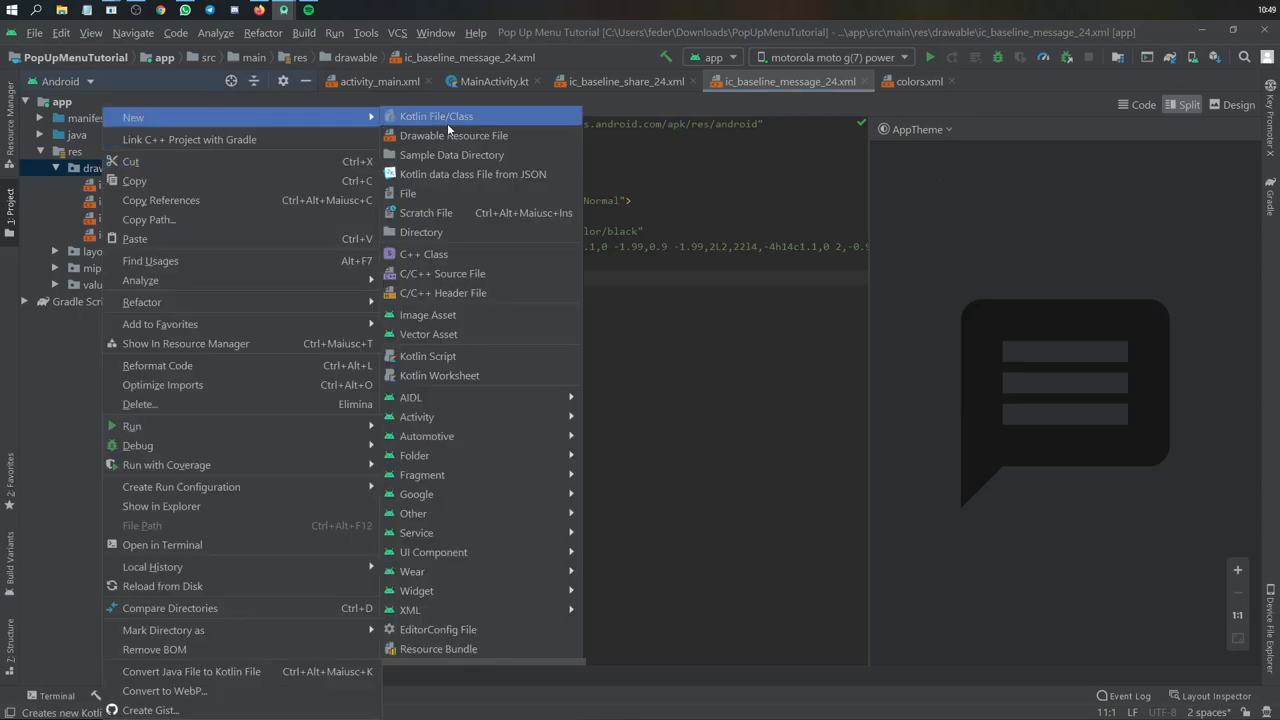
click(428, 334)
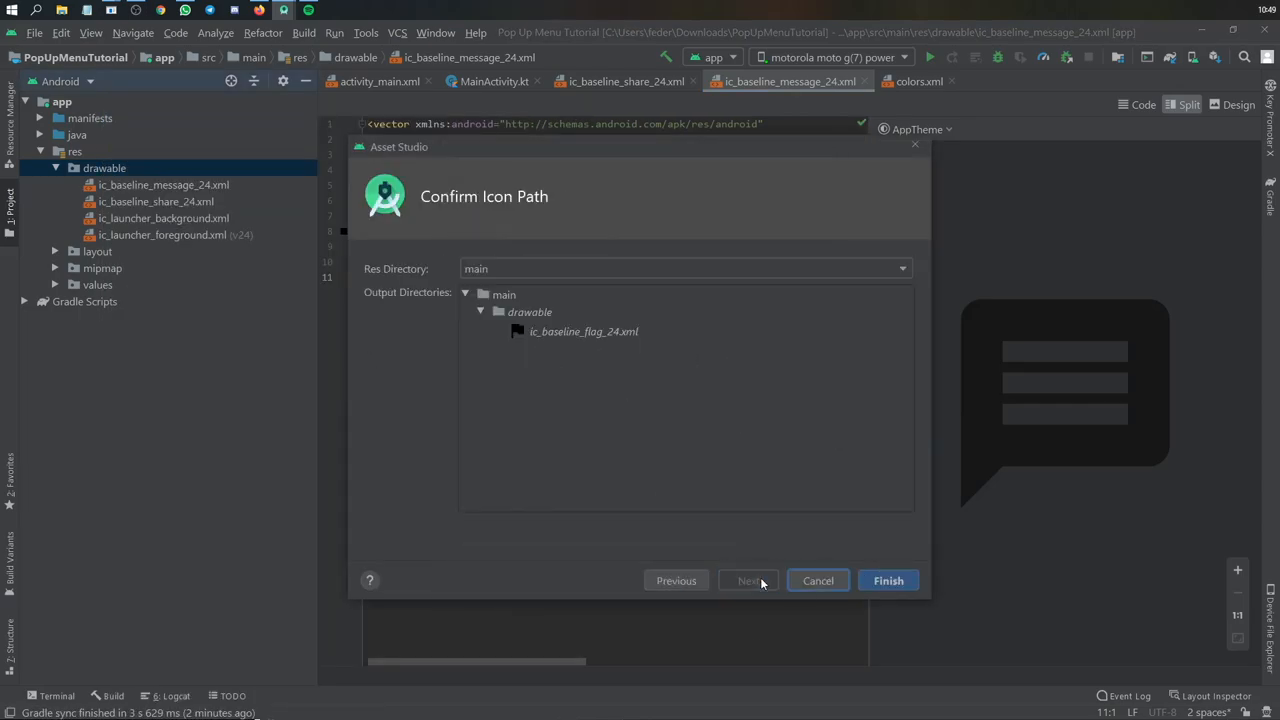
click(887, 580)
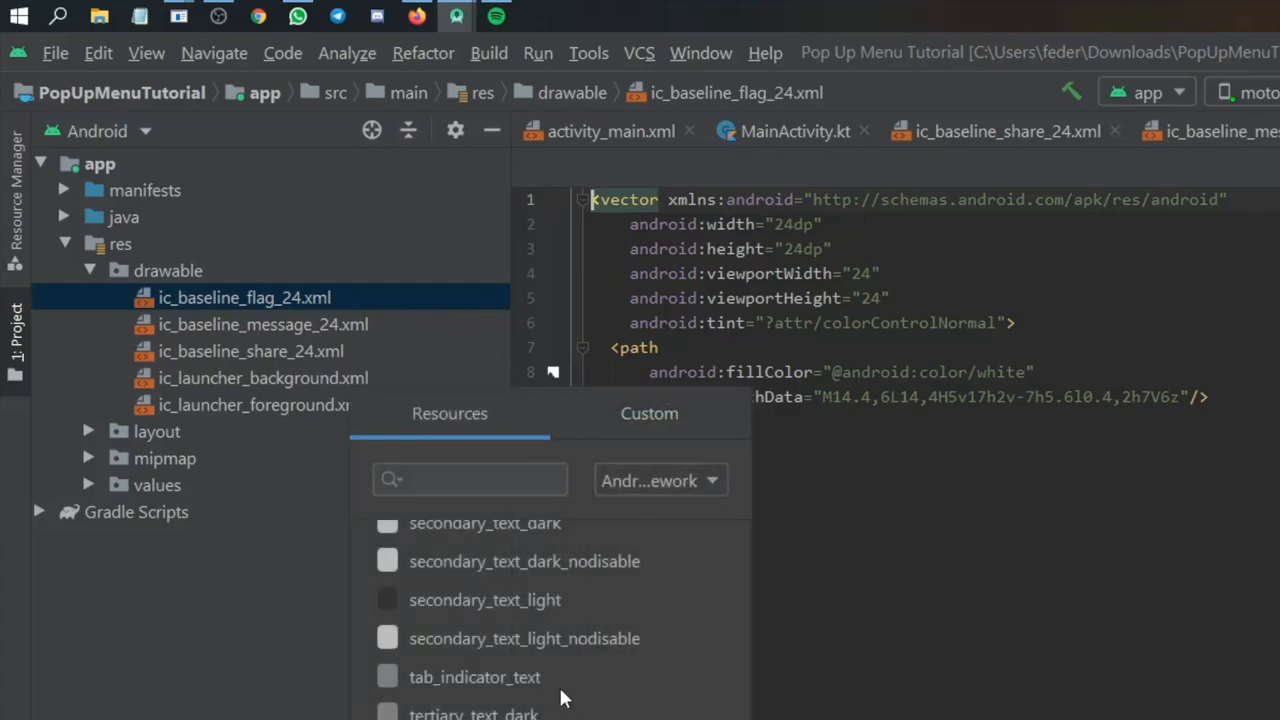
click(649, 413)
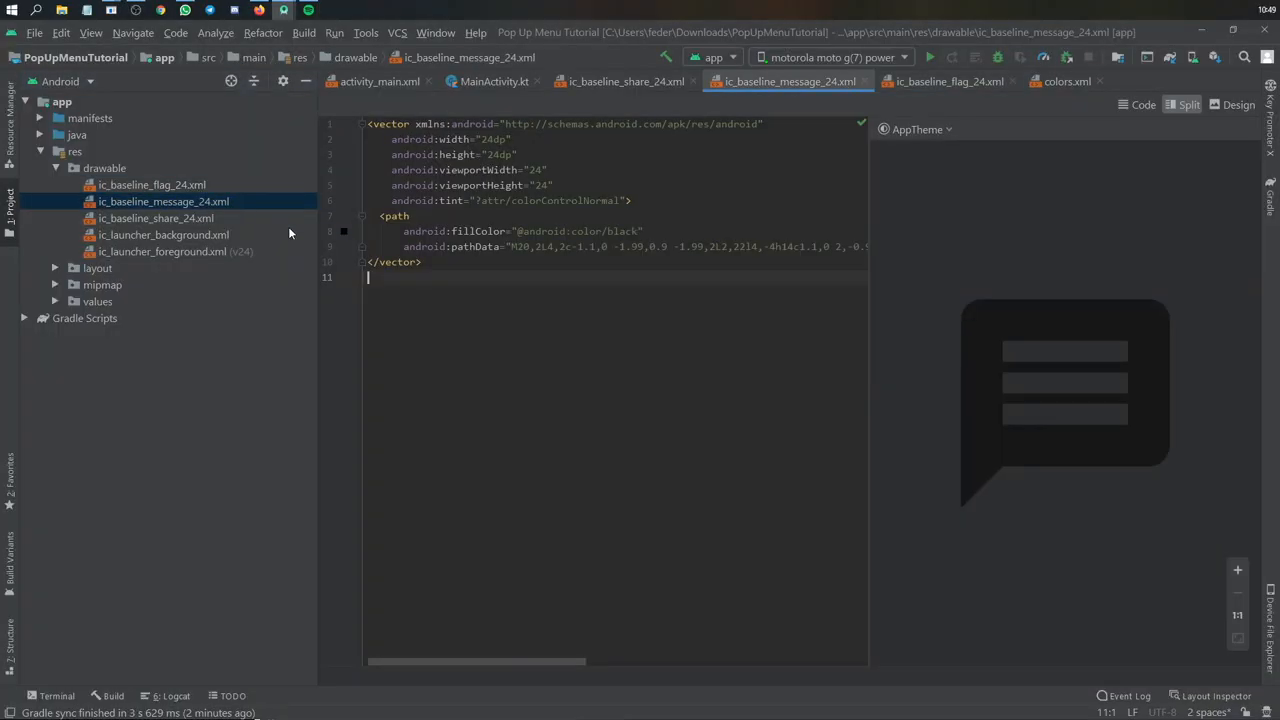
click(156, 218)
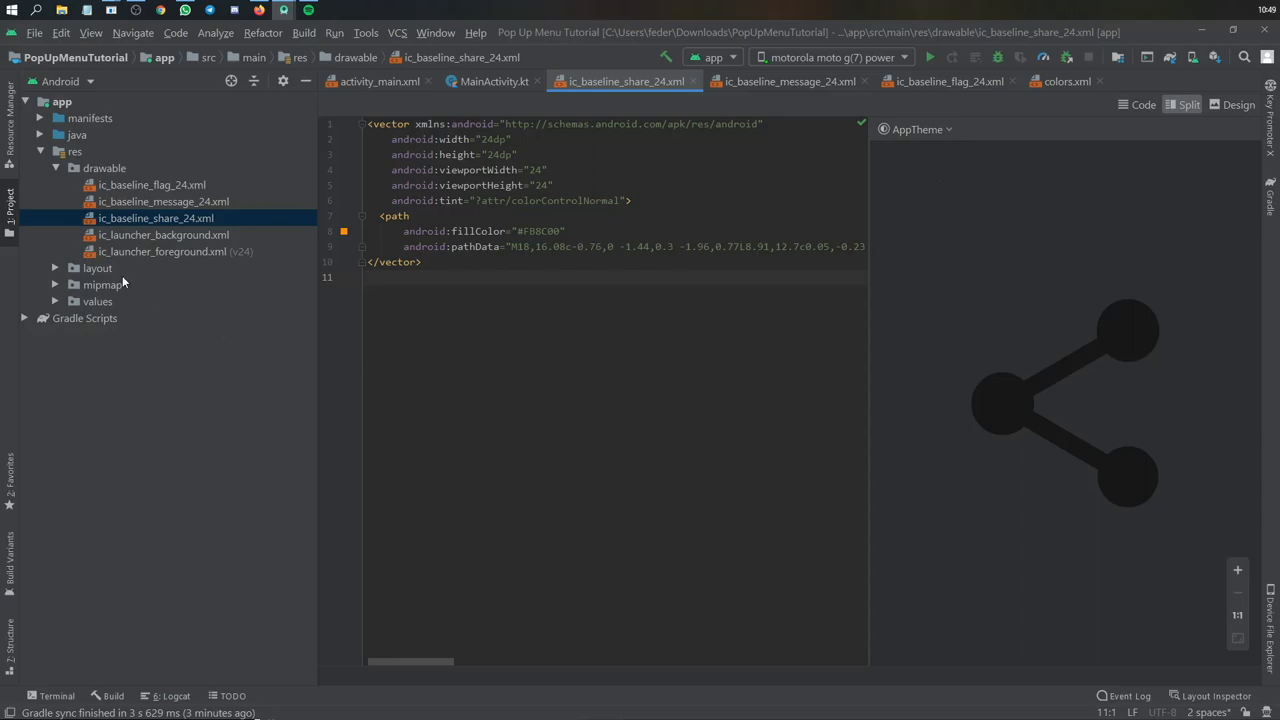
Create ic_baseline_image_24 from the image clip art in drawable
click(56, 268)
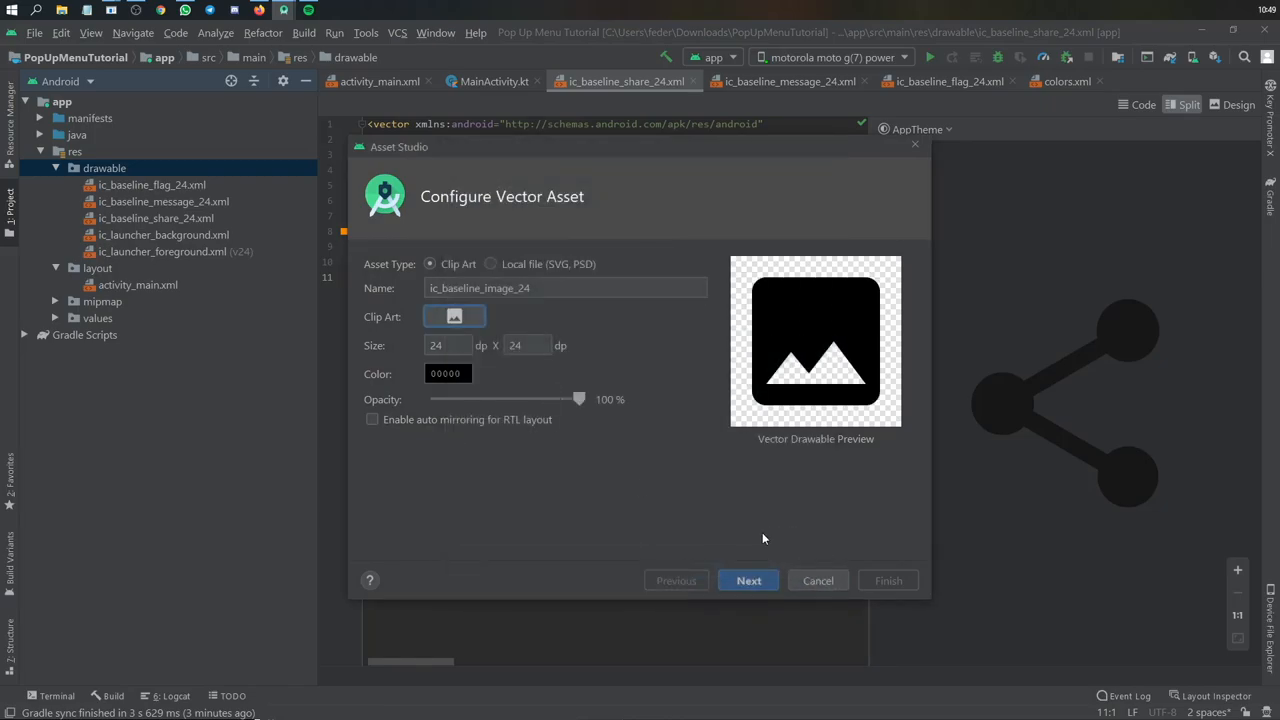
click(748, 580)
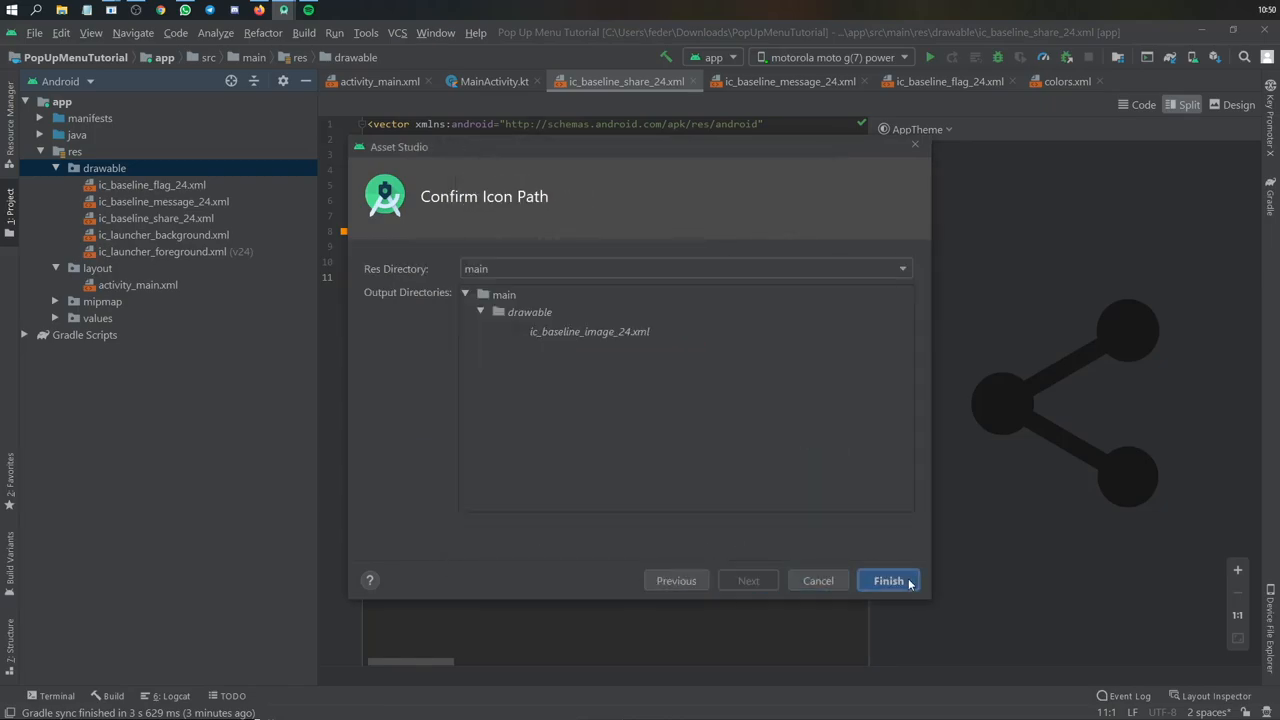
click(888, 581)
text(sr)
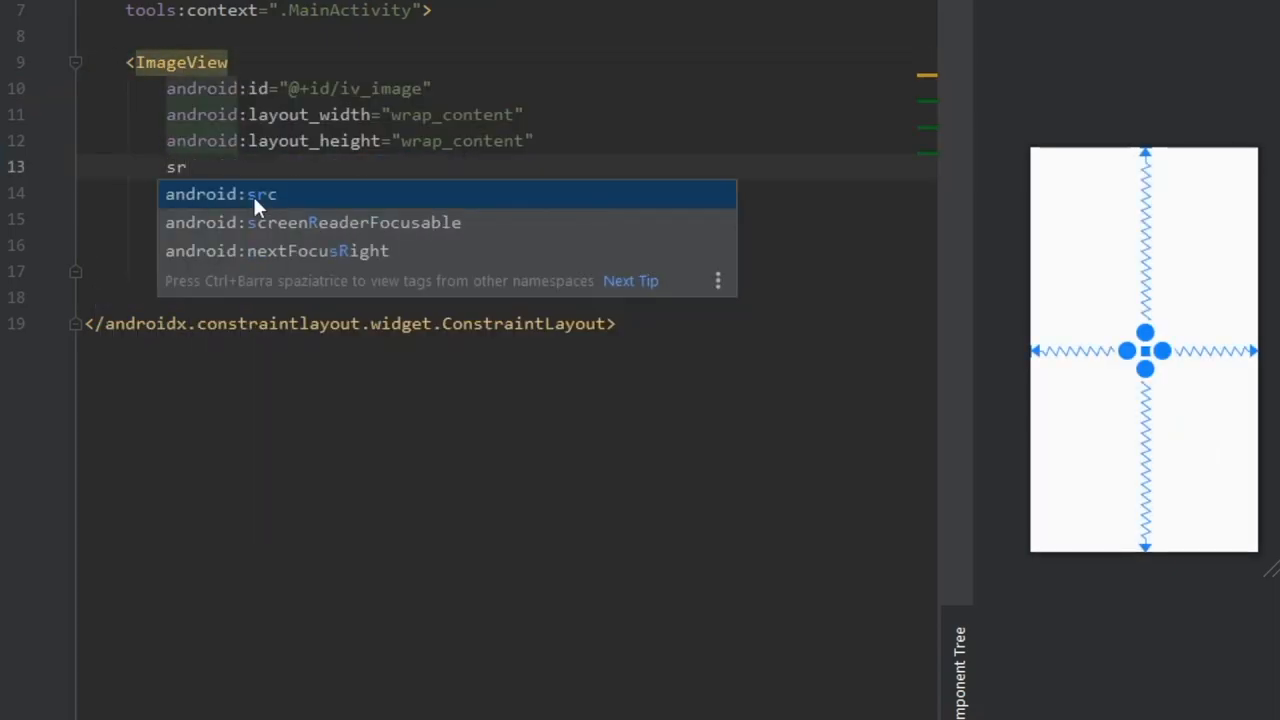
click(218, 194)
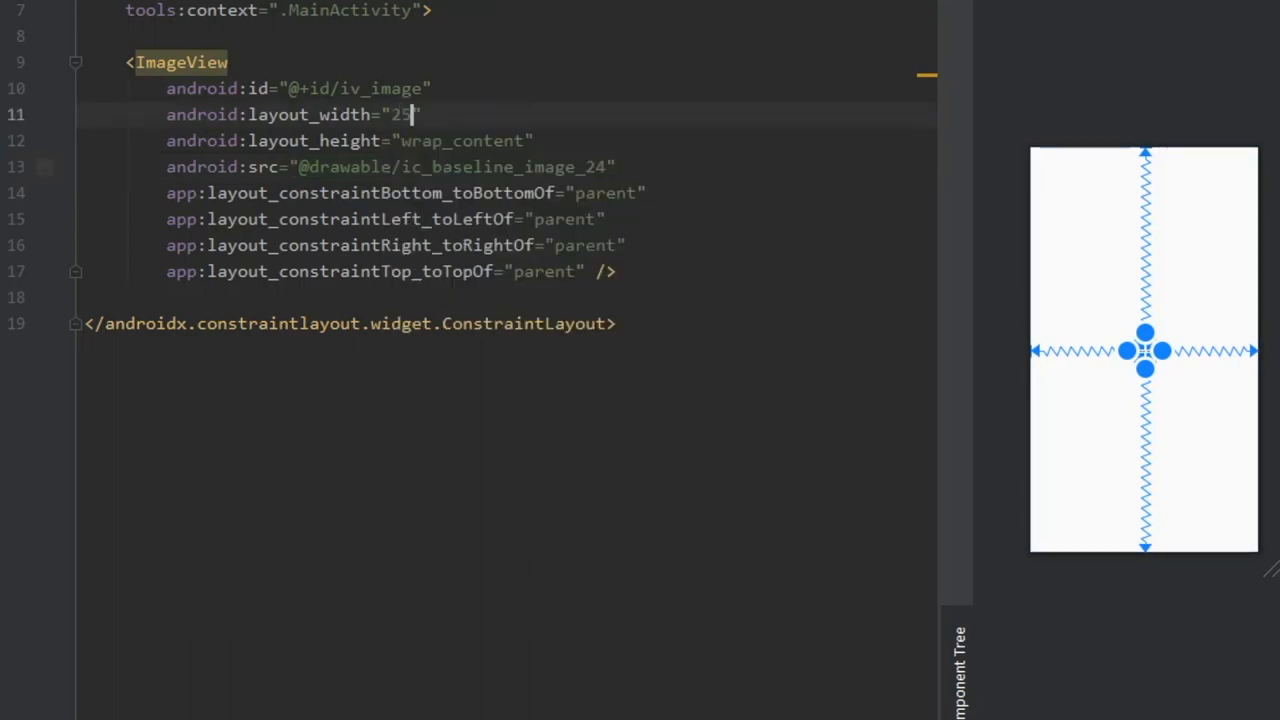
text(250dp)
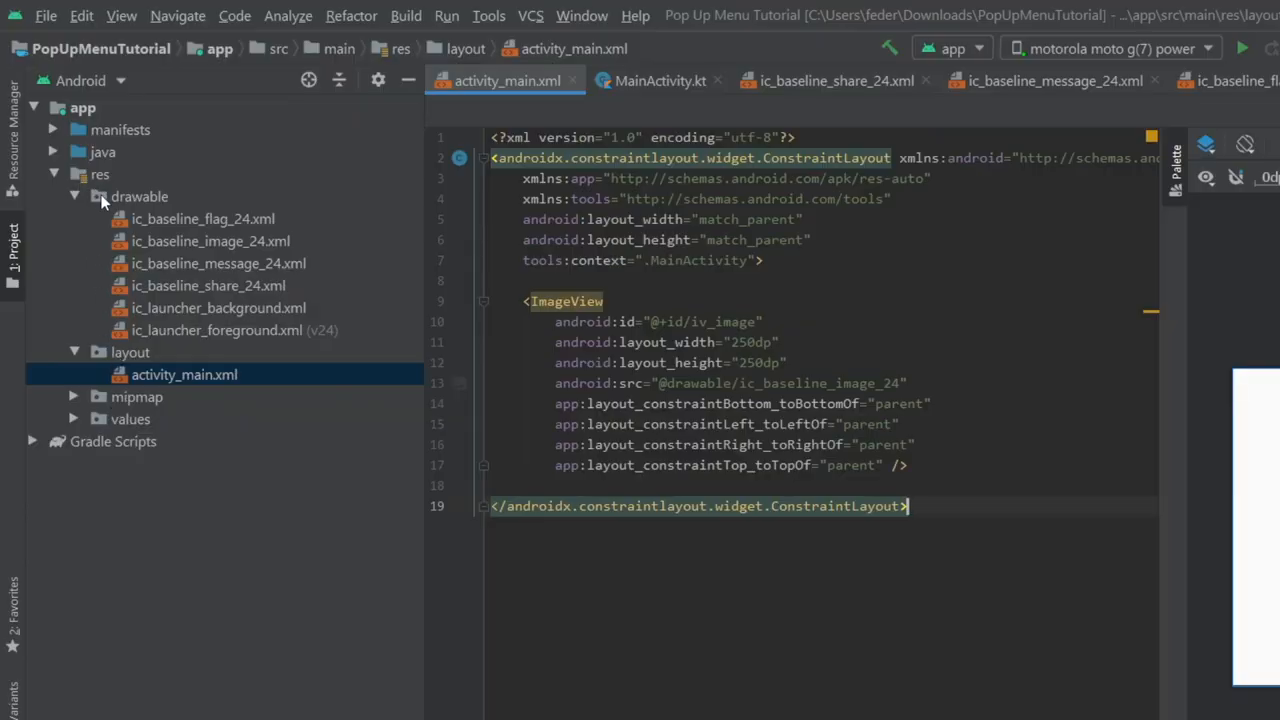
Create popup_menu.xml as a Menu resource under res and show its XML
right_click(100, 174)
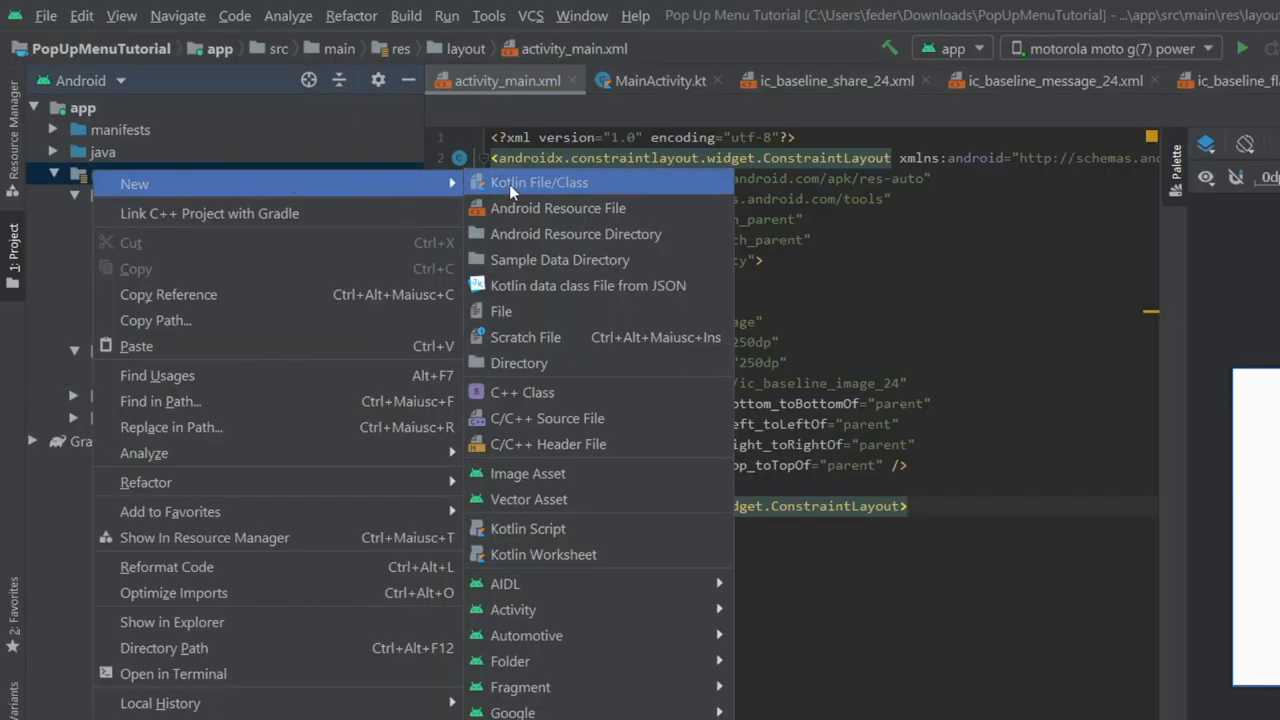
click(557, 208)
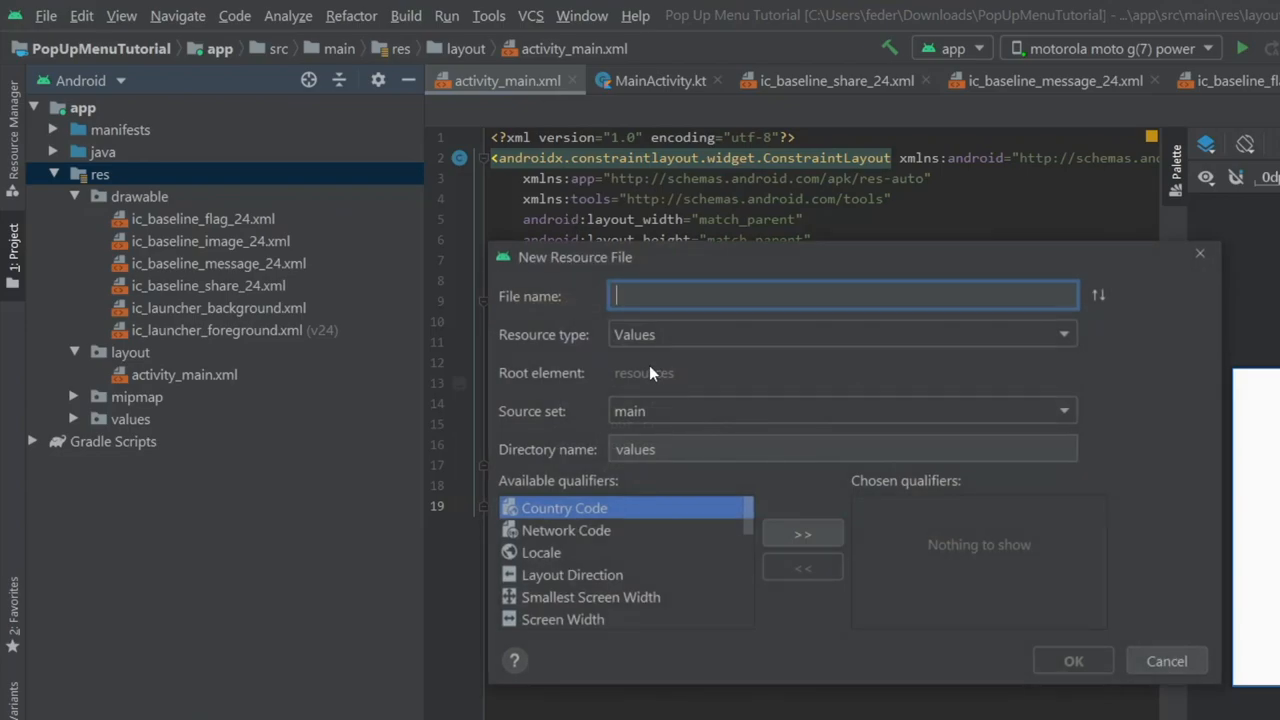
text(popup_)
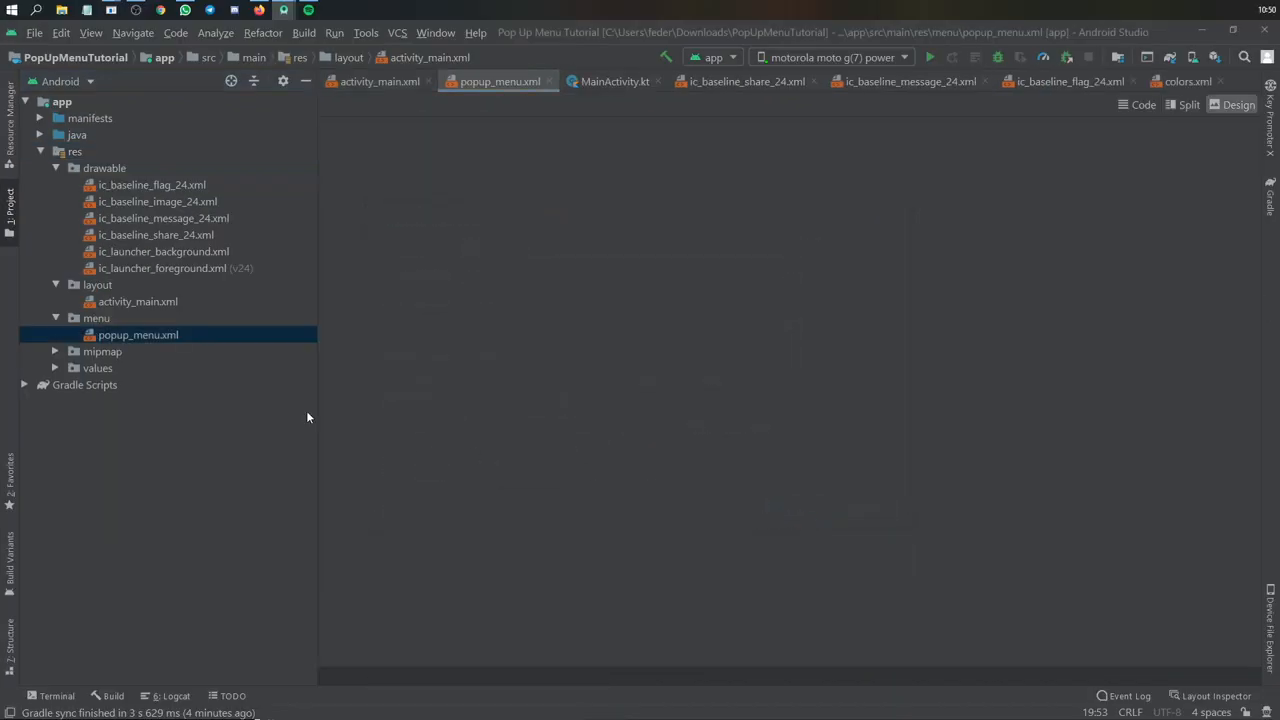
click(1188, 104)
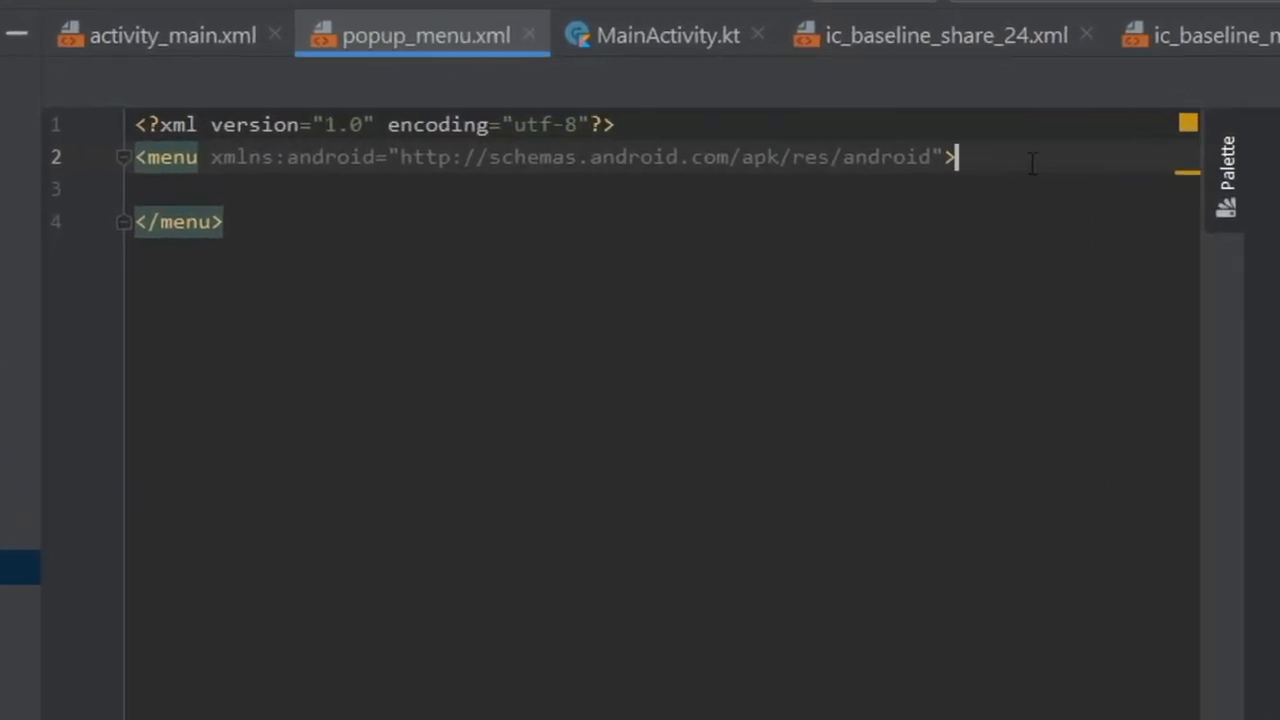
Write a nav_share item in popup_menu.xml using the share icon
text(<ie)
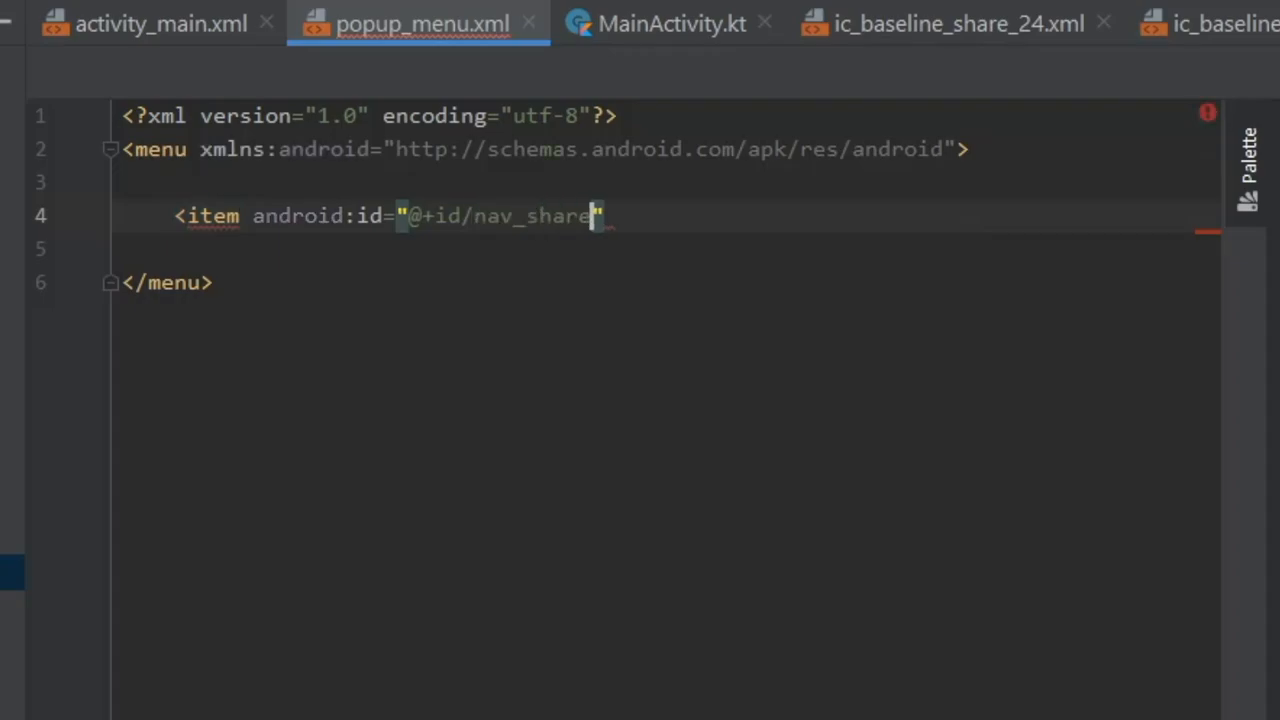
text(android:icon="sha)
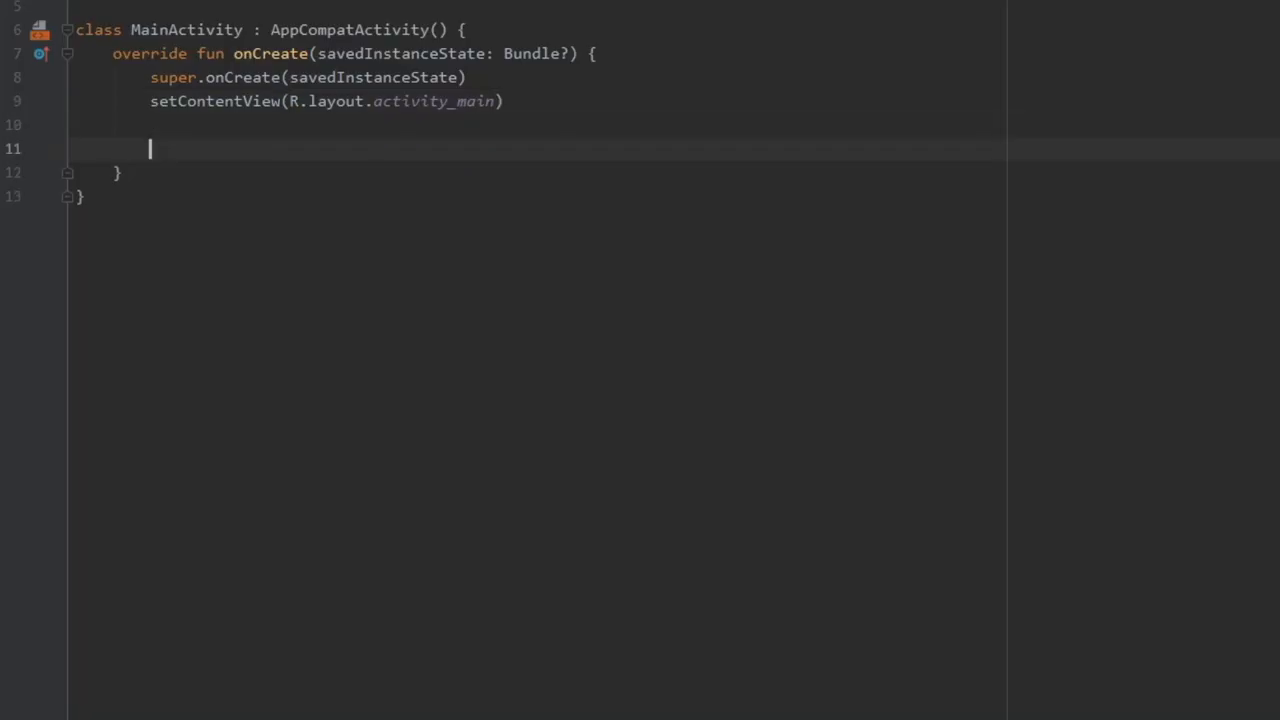
Write a private popupMenu() that builds a PopupMenu on iv_image inflating R.menu.popup_menu
text(popupMenu())
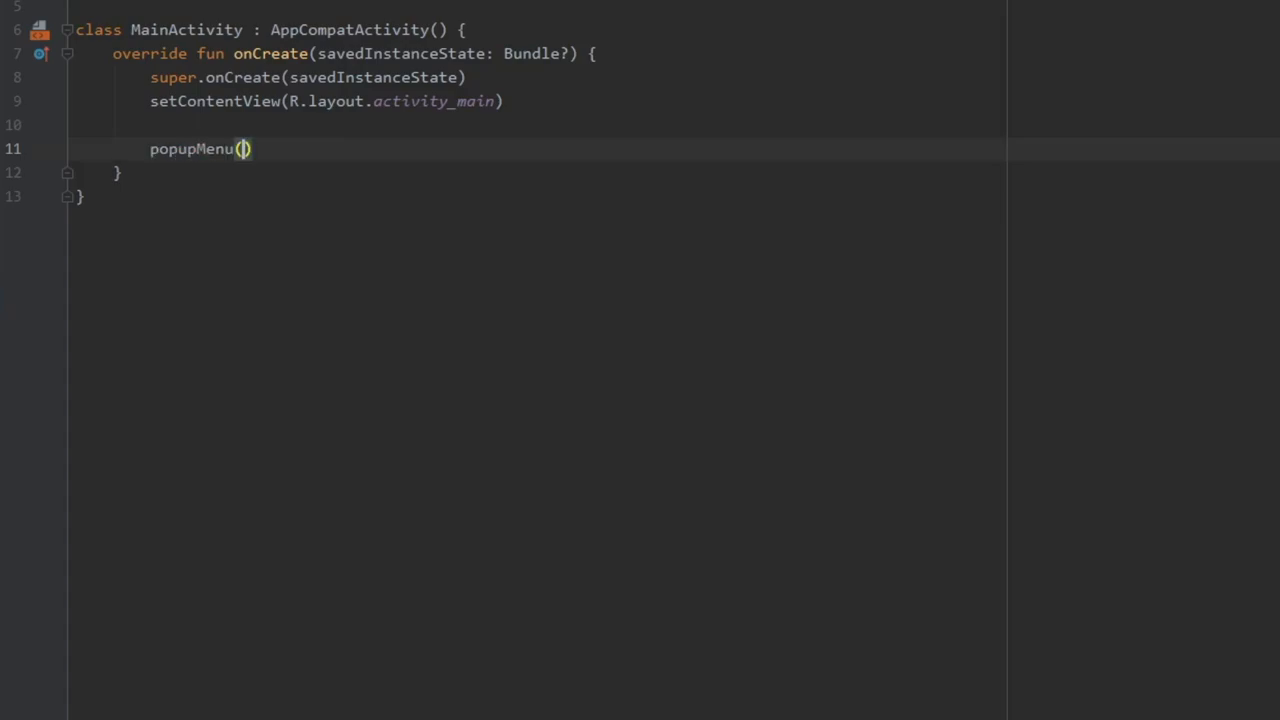
text(private fun popupMenu() {)
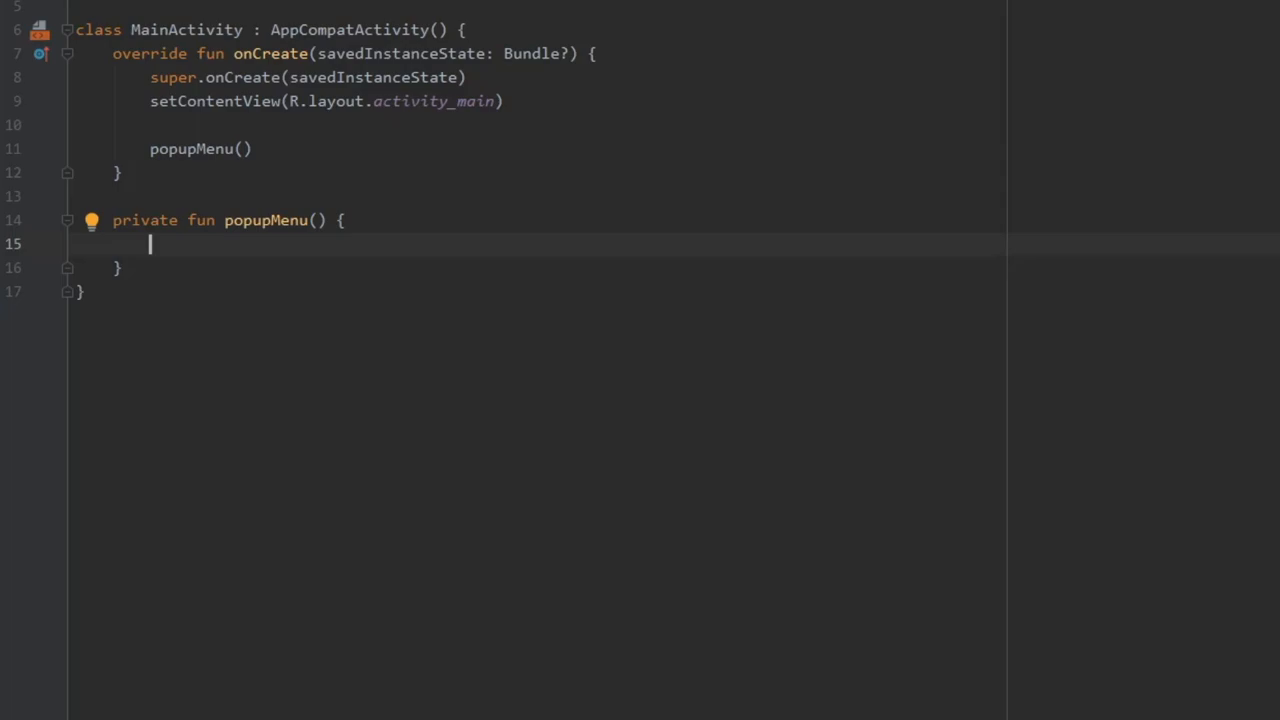
text(val popupMenu = PopupMenu()
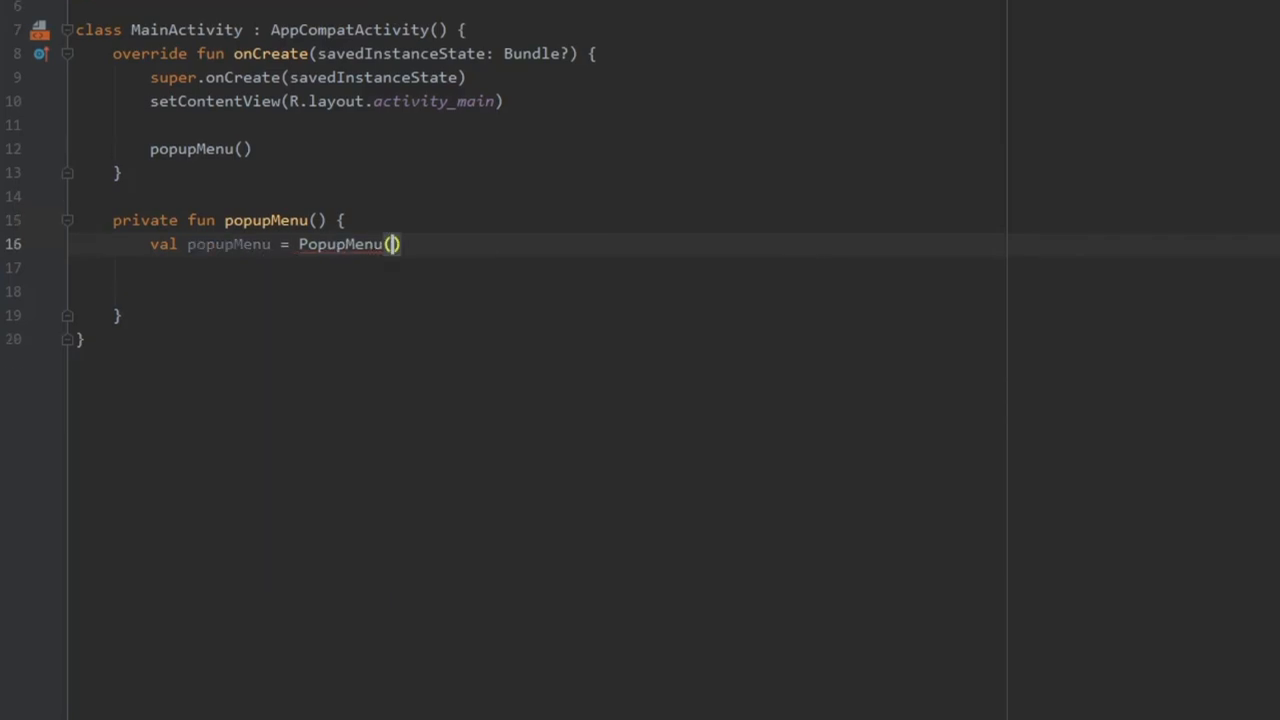
text(applicationContext,iv_image)
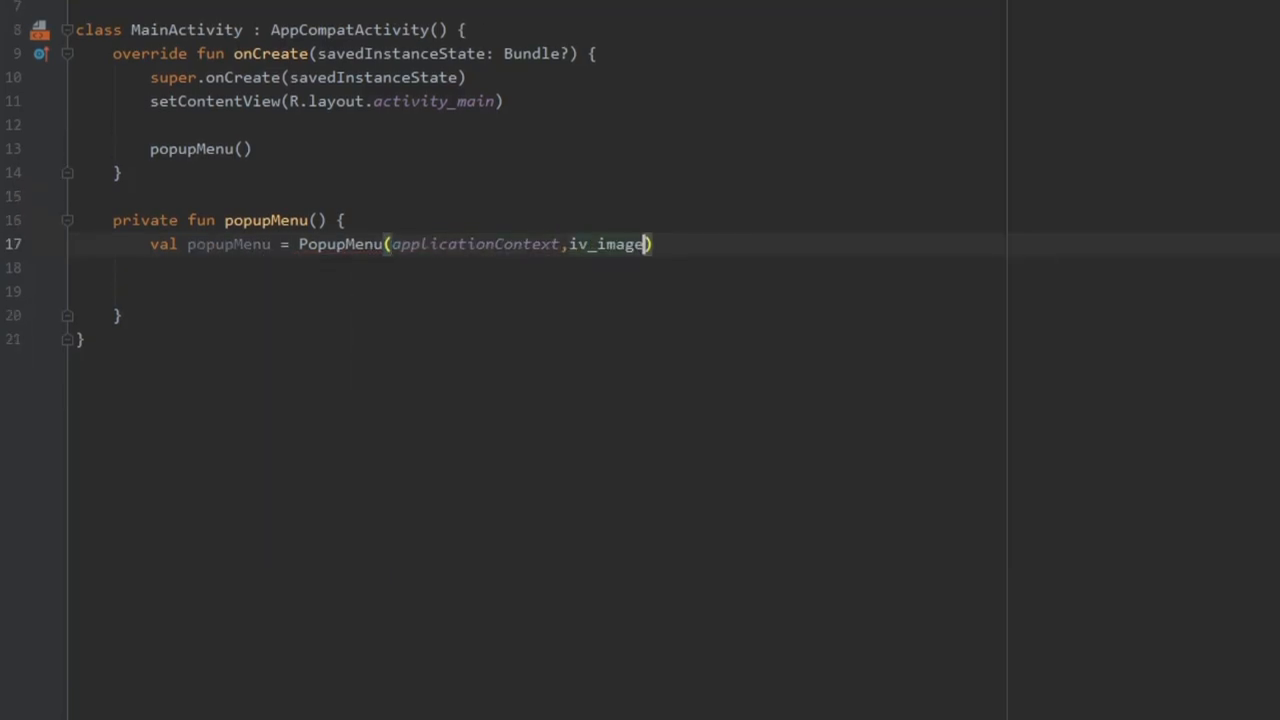
text(popupMenu.)
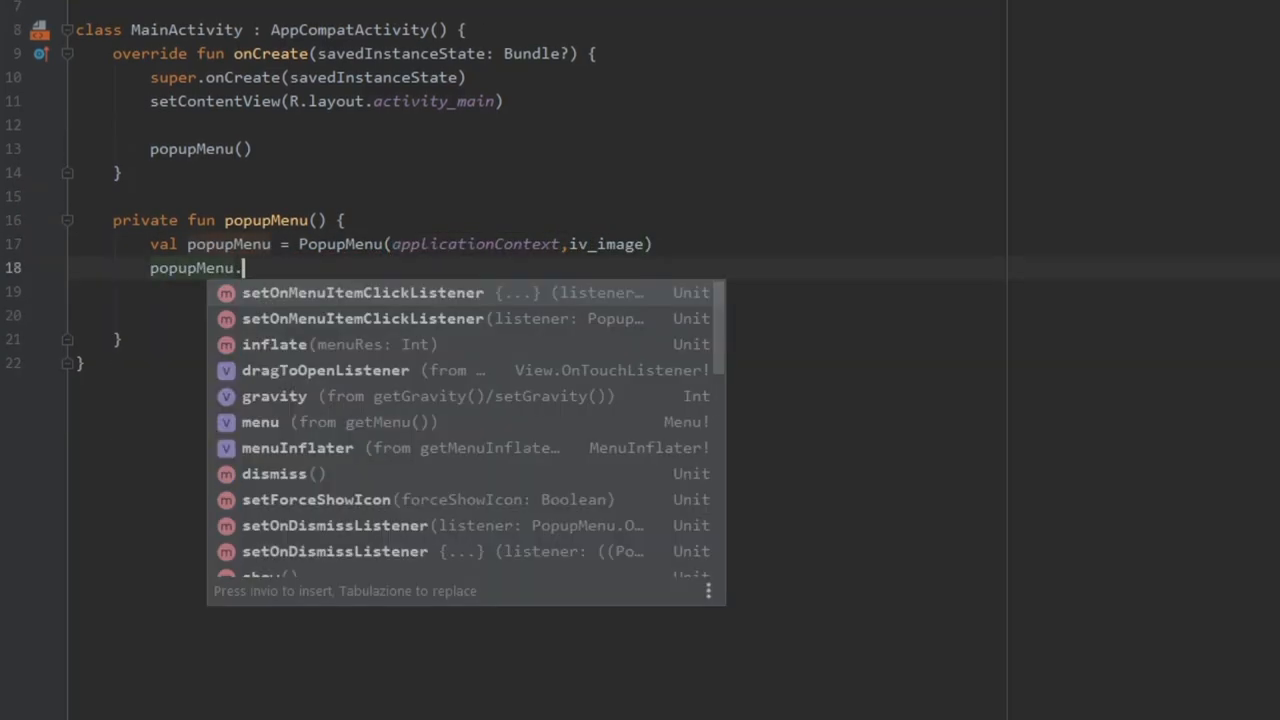
text(inflate(R.menu.popup_menu))
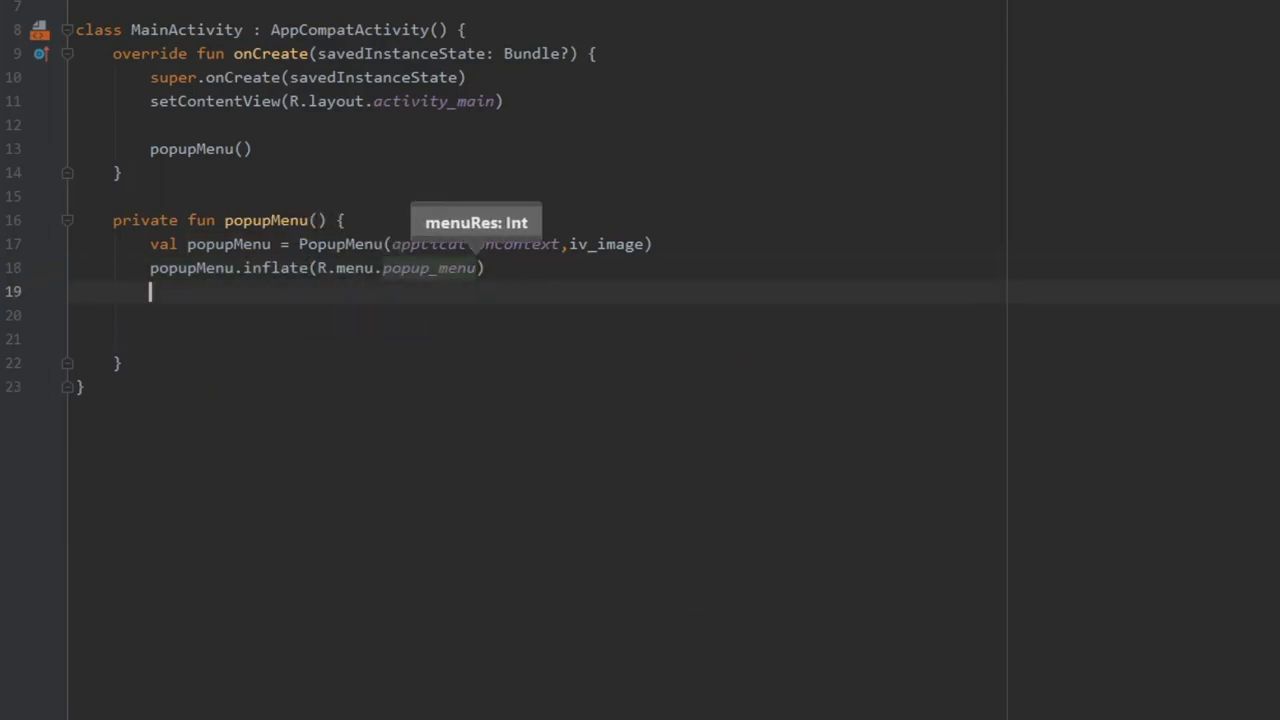
Add an item click listener toasting Share, Flag and Message, with an else branch
text(pop)
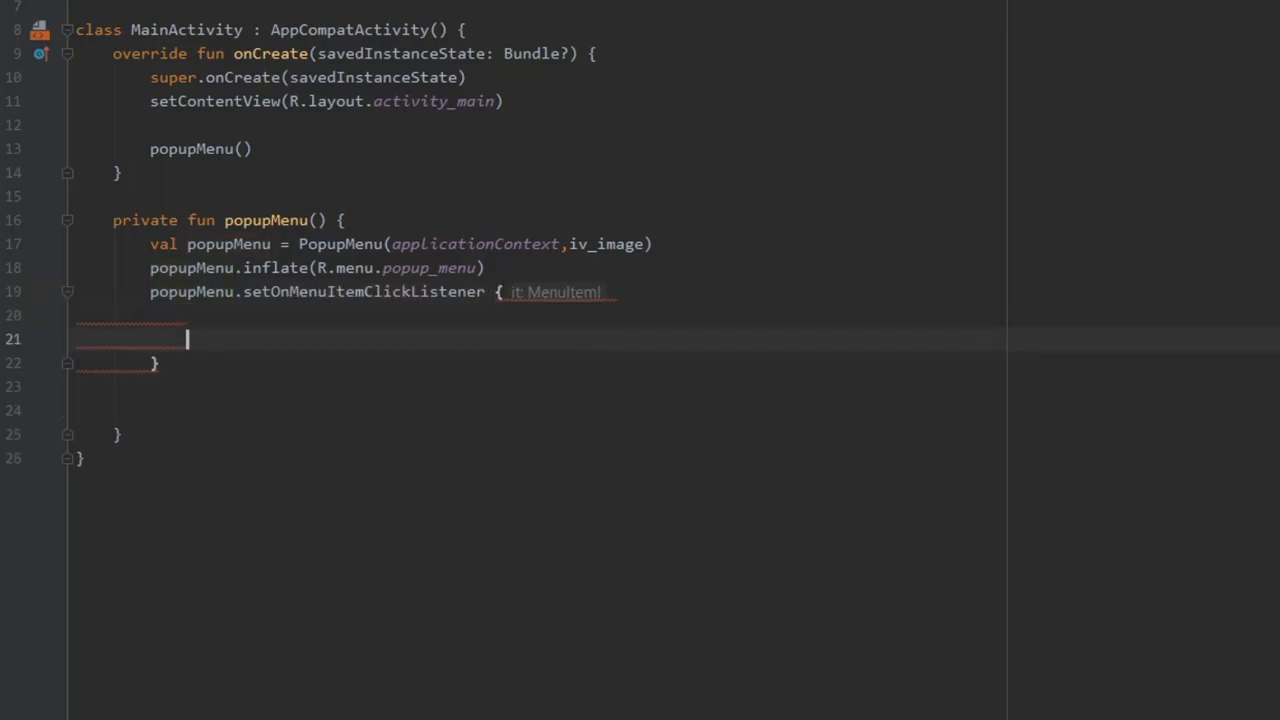
text(when(it))
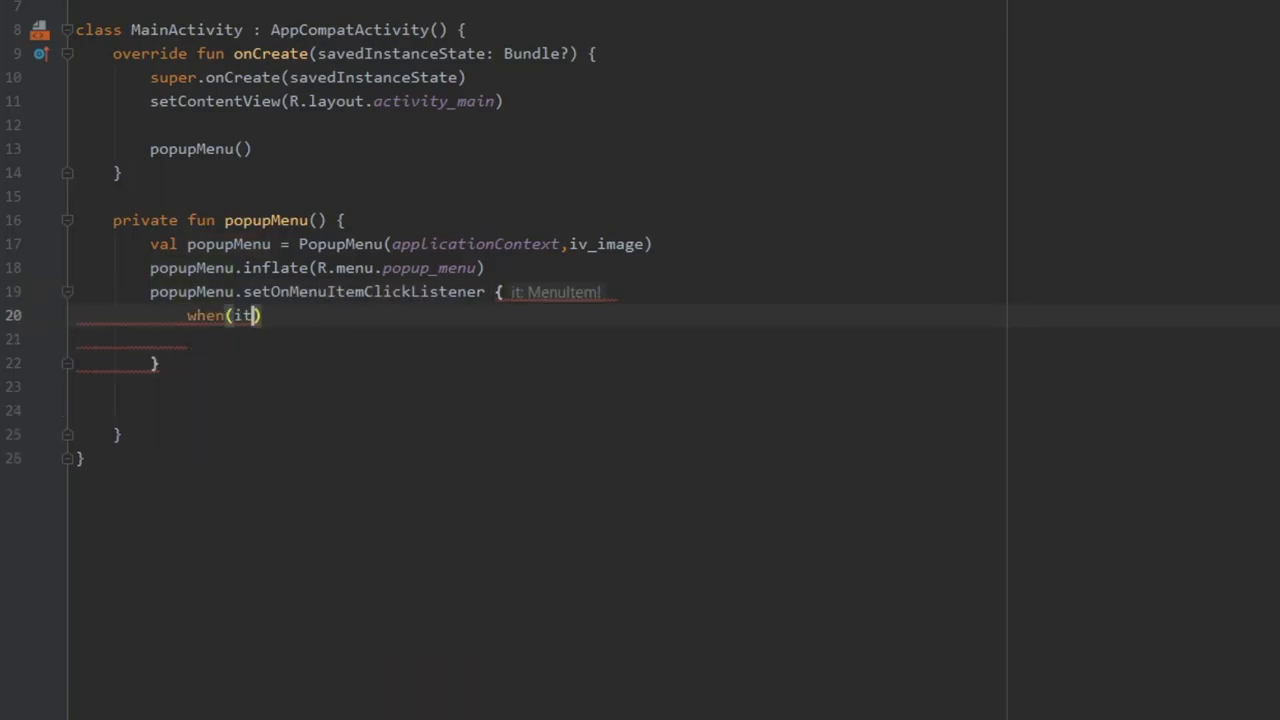
text(.itemId) {)
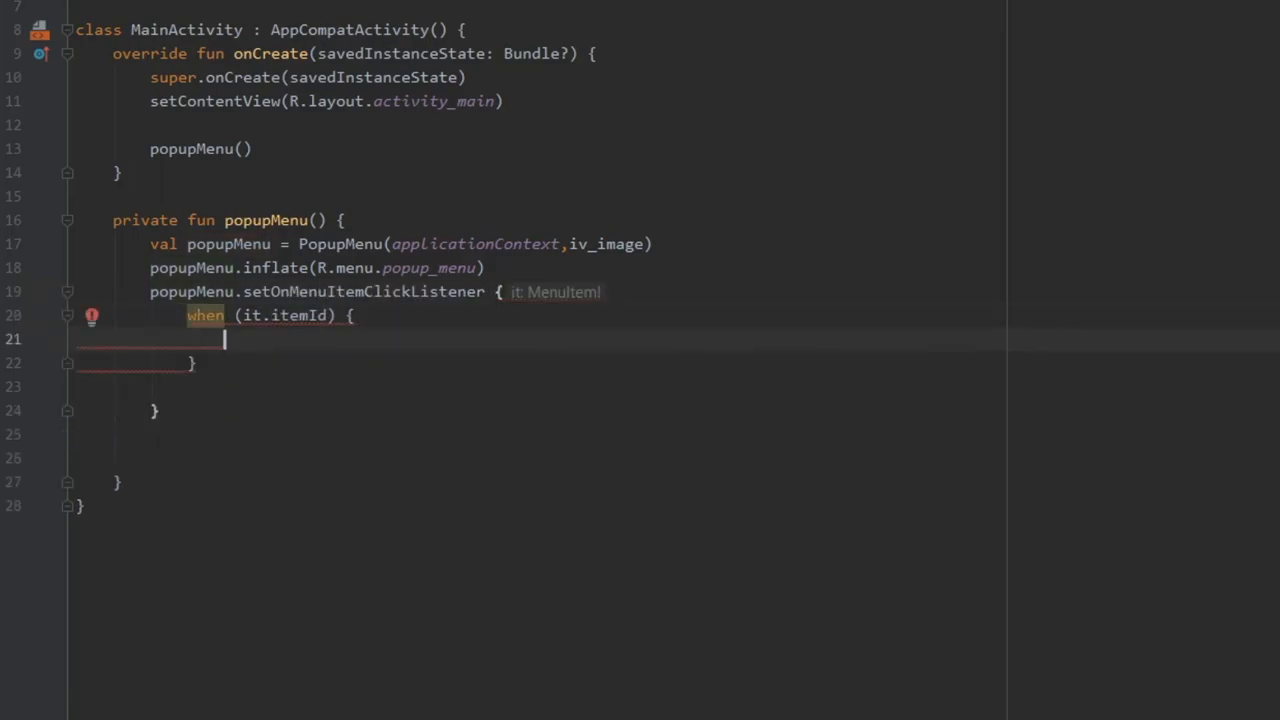
text(R.id.nav_share ->)
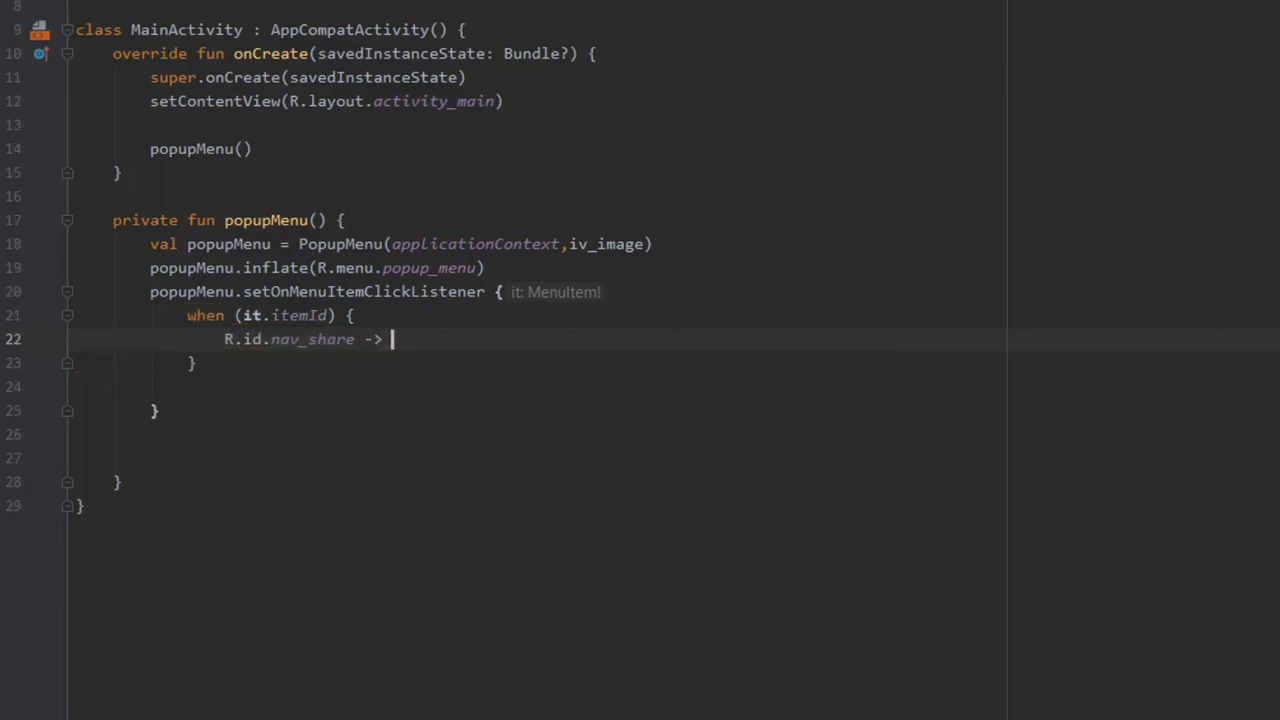
text(Toast.makeText()
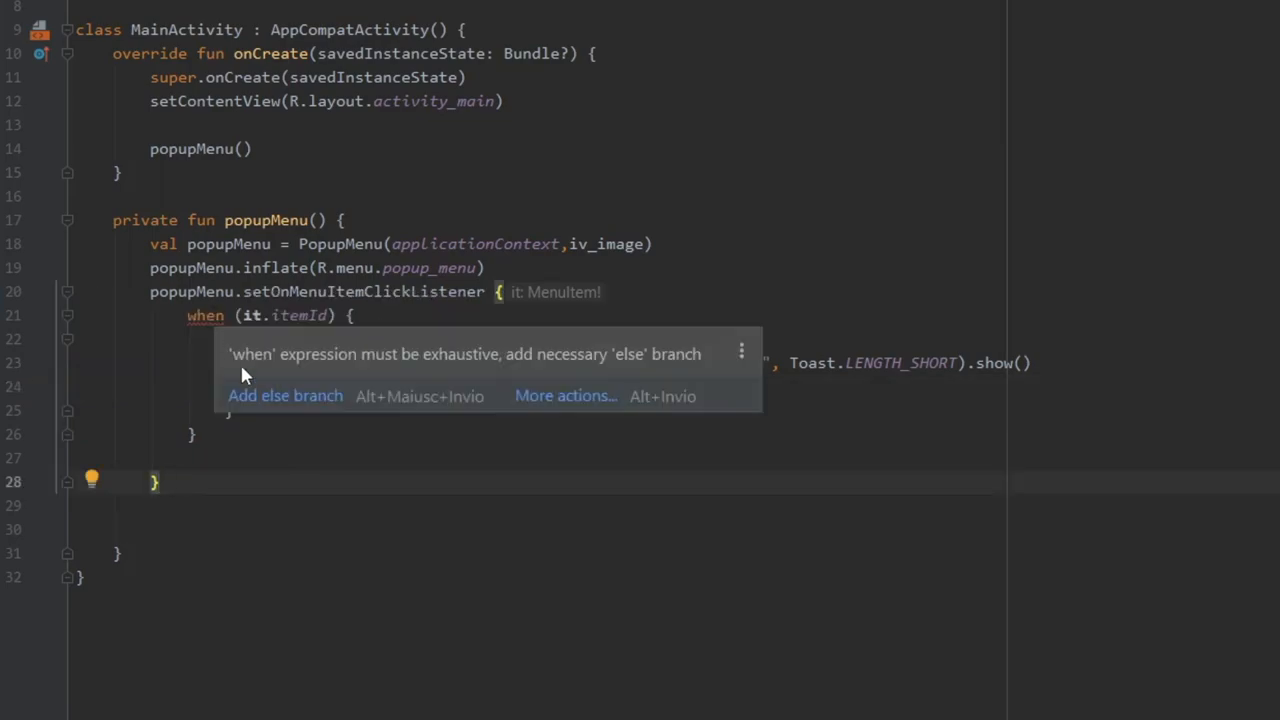
click(285, 395)
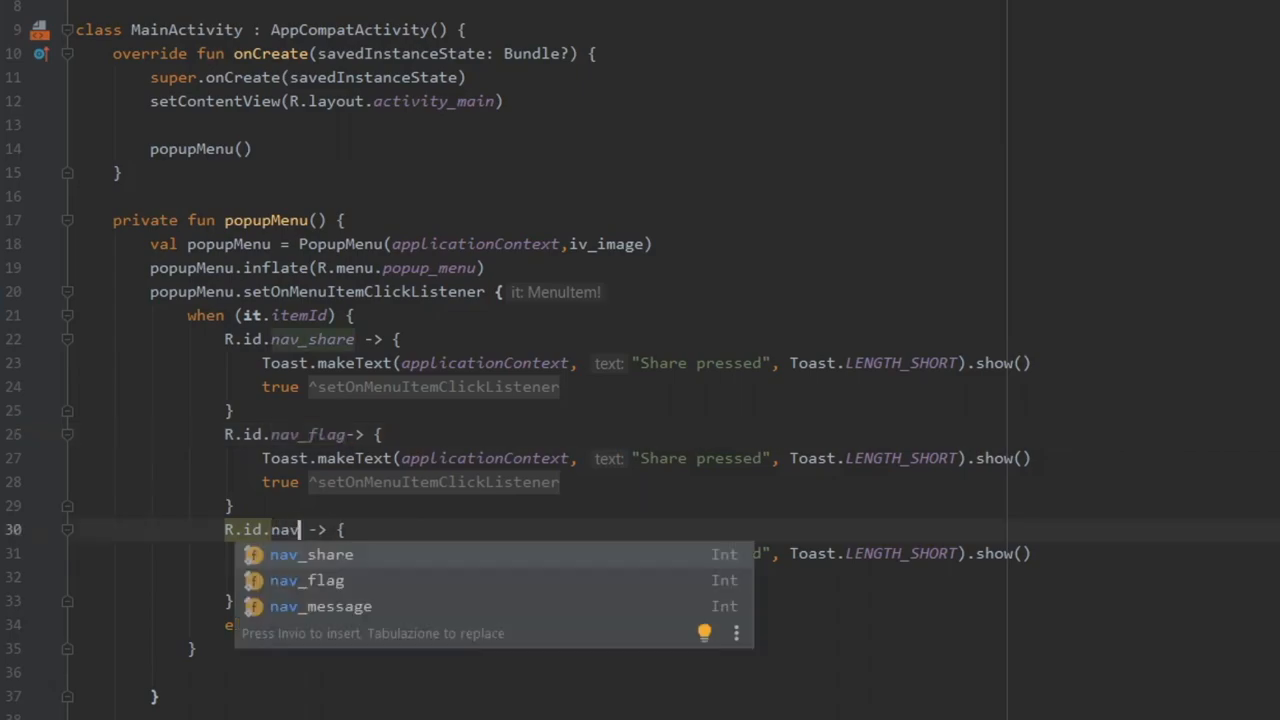
click(320, 606)
text(iv_image)
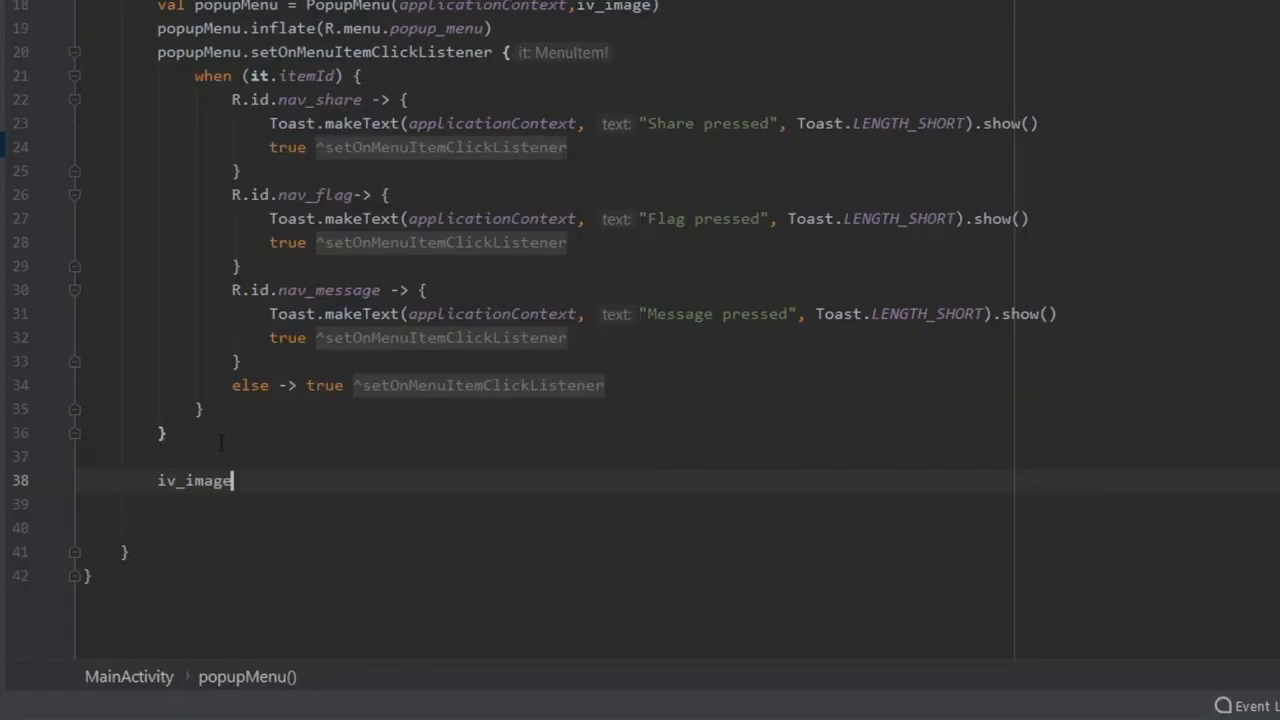
Add iv_image's long-click listener reflectively calling setForceShowIcon(true) on mPopup
text(.setOnLongClickListener {)
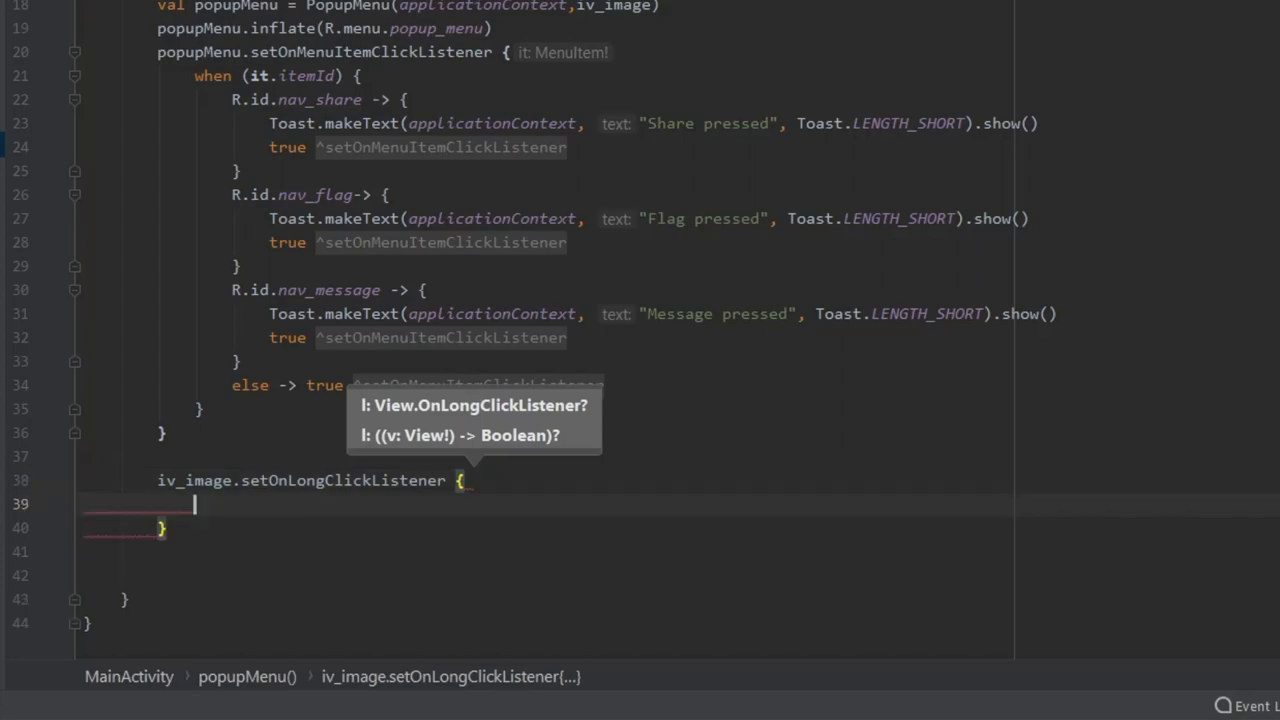
text(val popup)
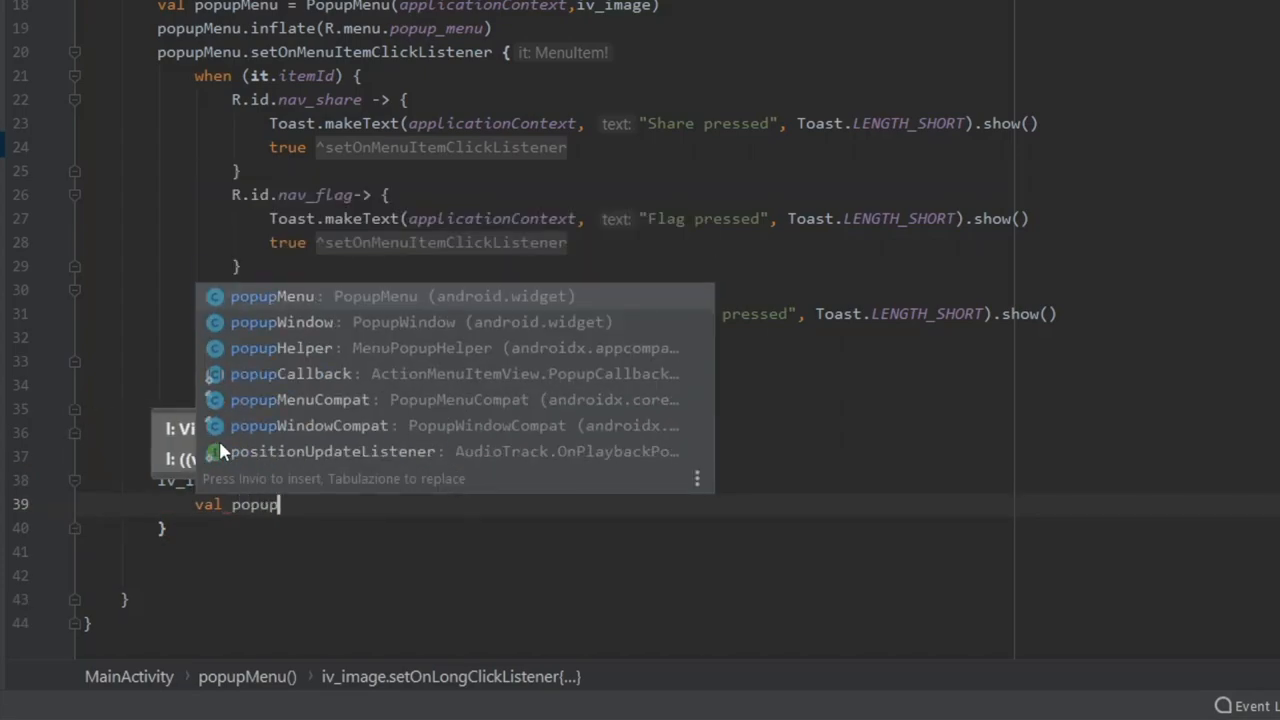
text(PopupMenu::class.java.getDeclaredField("mPopup)
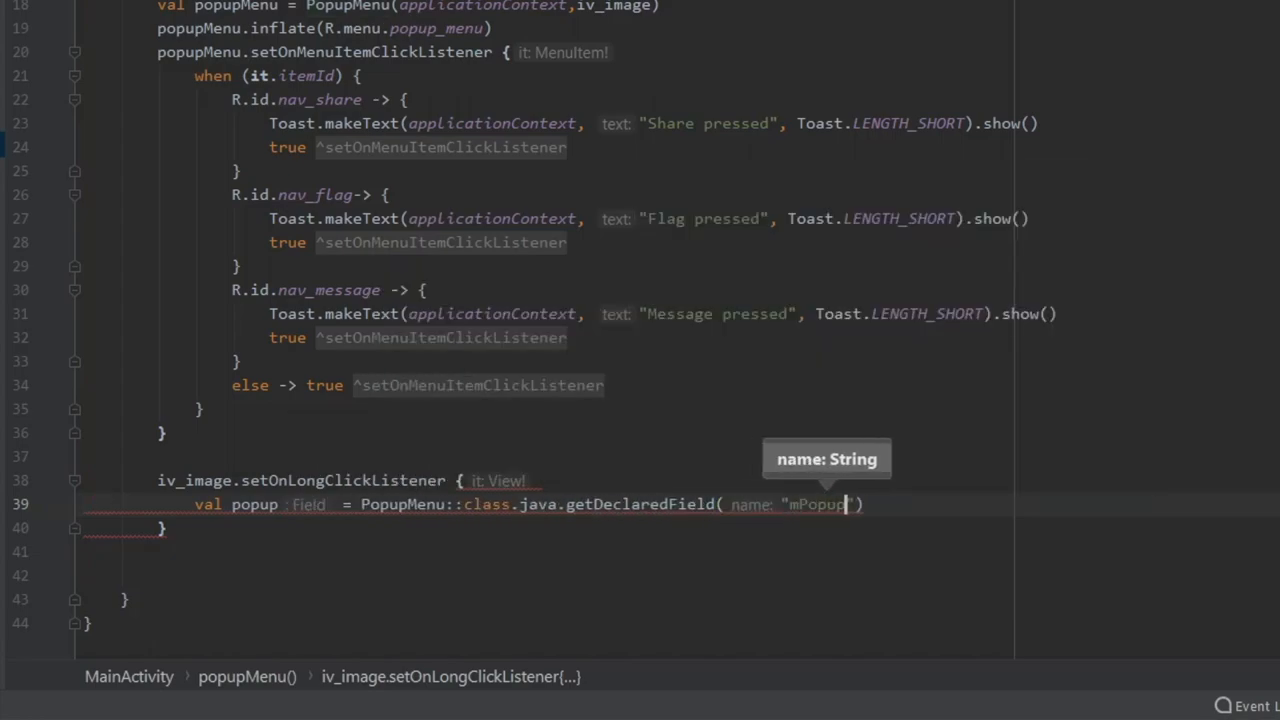
text())
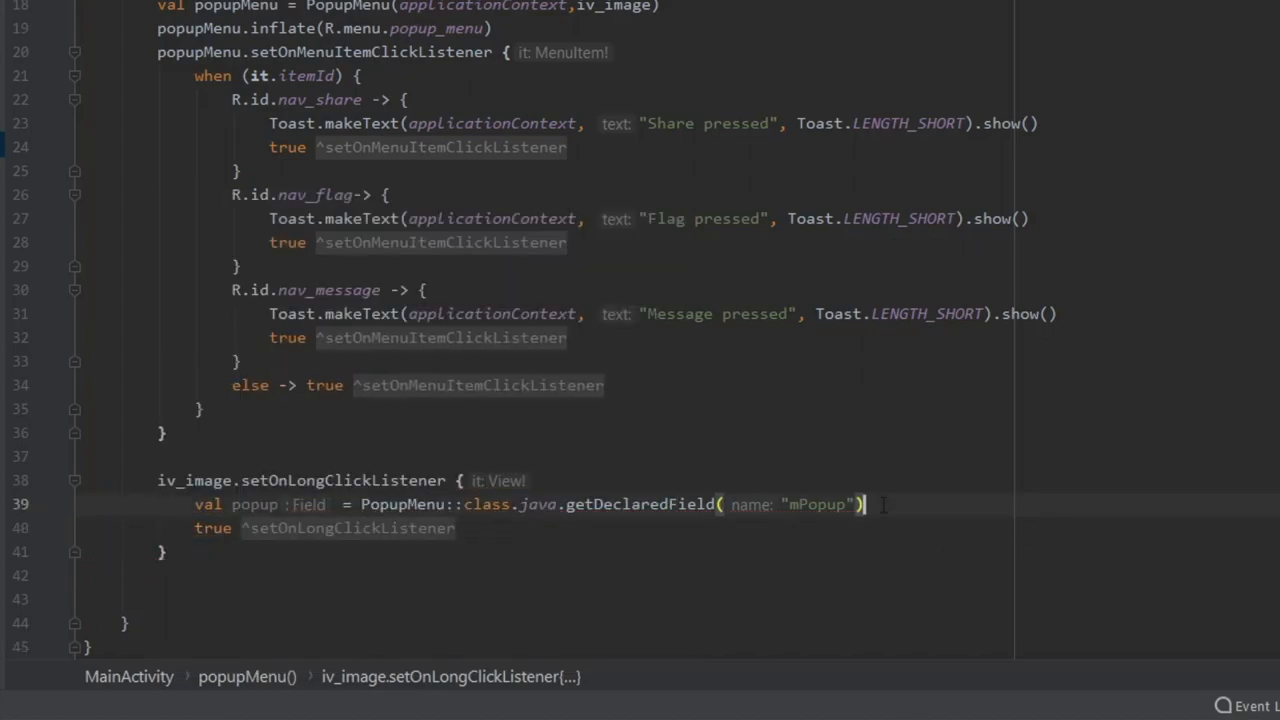
text(popu)
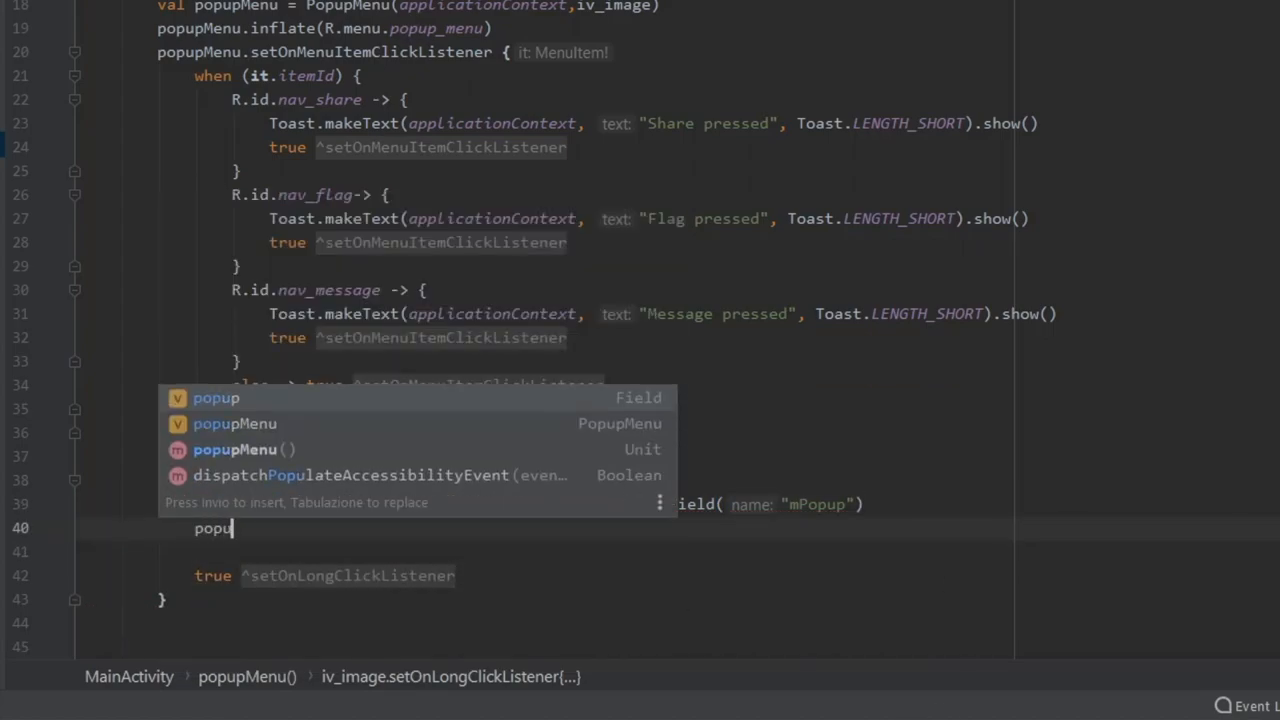
text(p.isAccessible = true)
click(600, 552)
text(val menu)
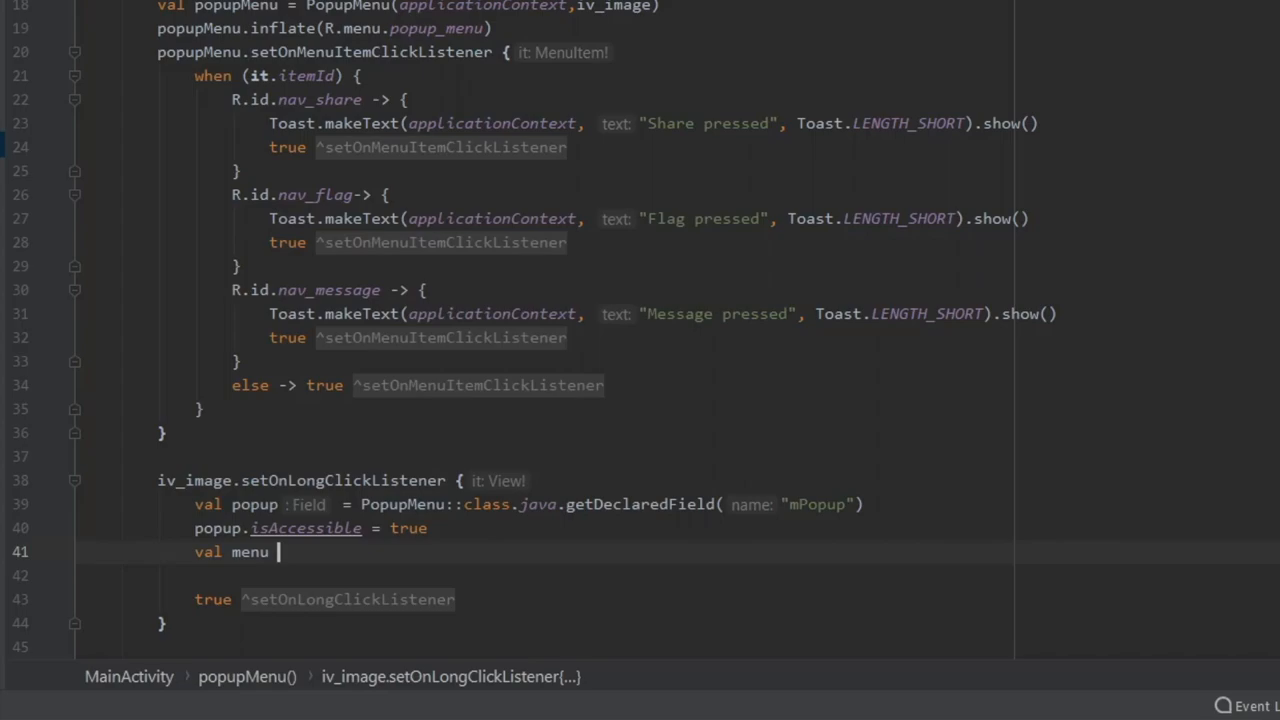
text(= popup.)
text(menu)
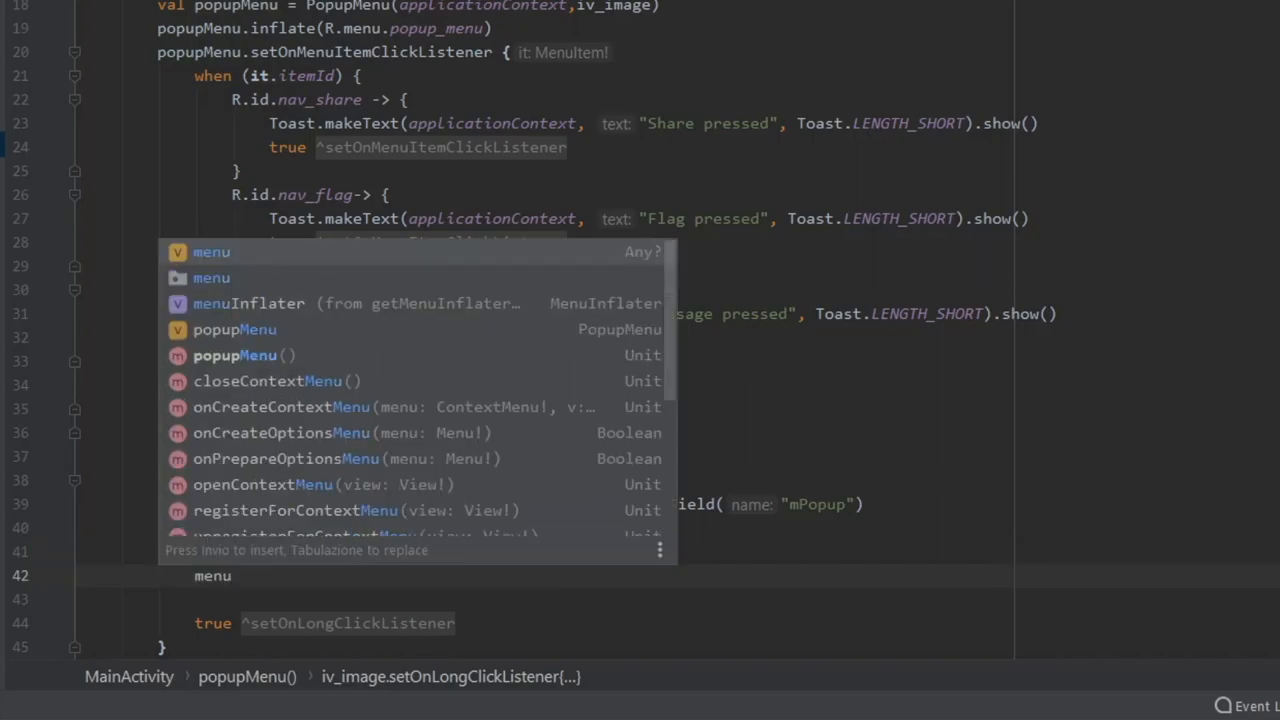
text(.getDeclaredMethod("setForceShowIcon", ))
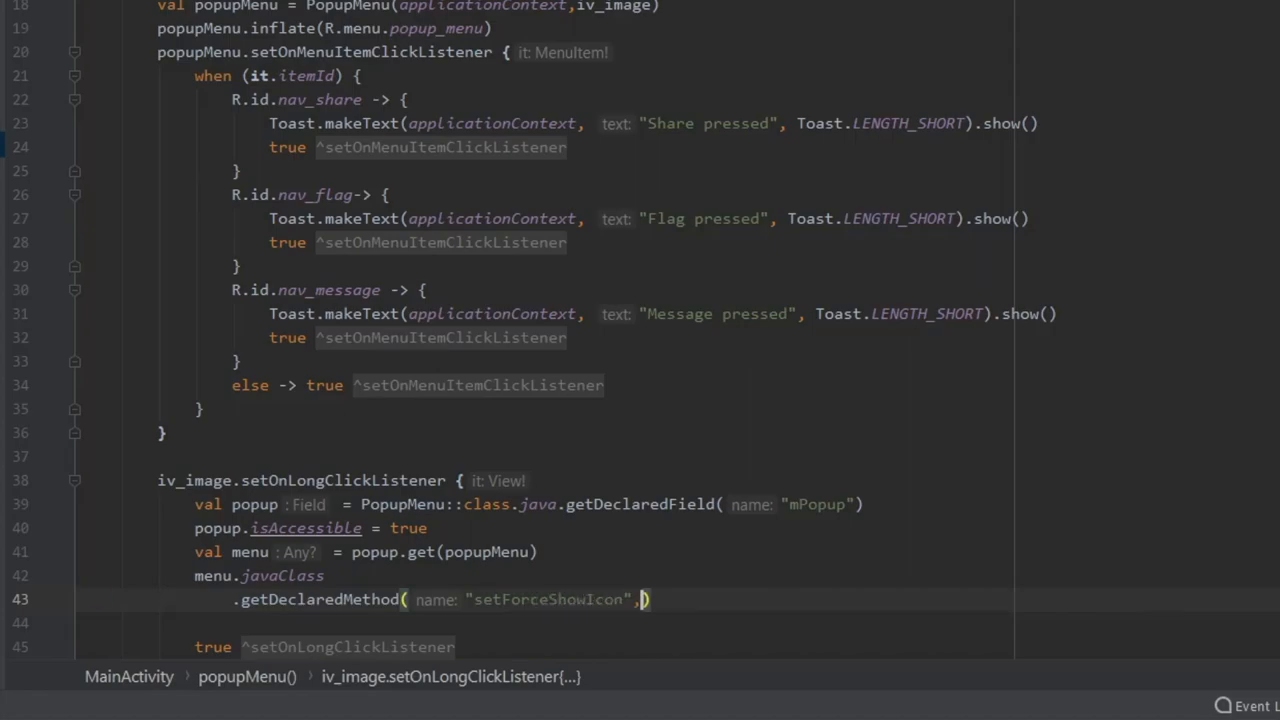
text(Boolean::class.java)
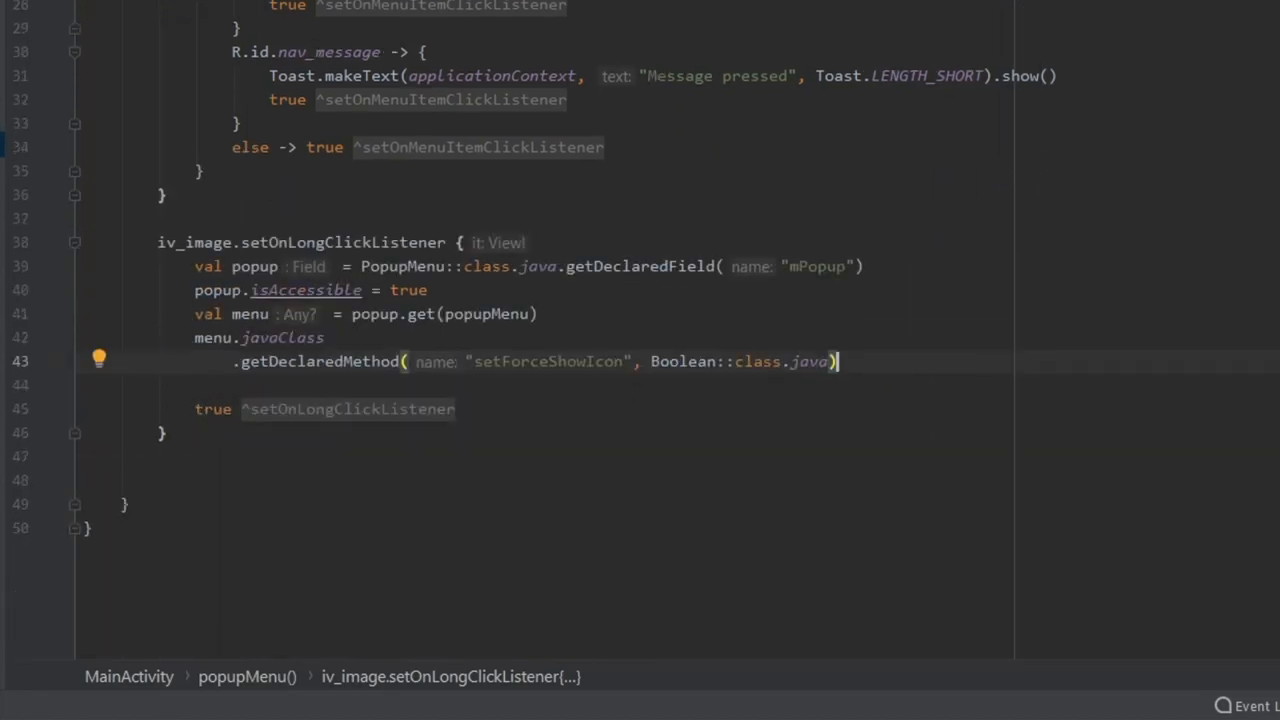
text(.invoke(menu, true))
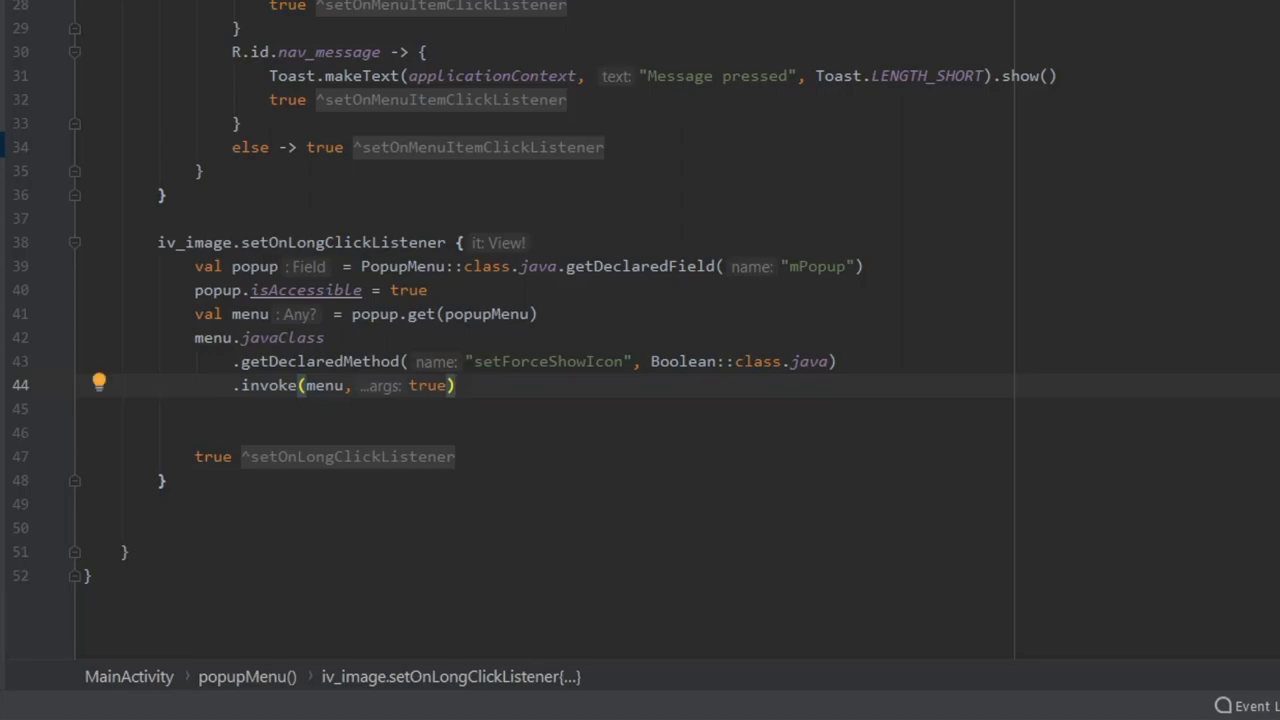
text(try {)
click(550, 409)
text(})
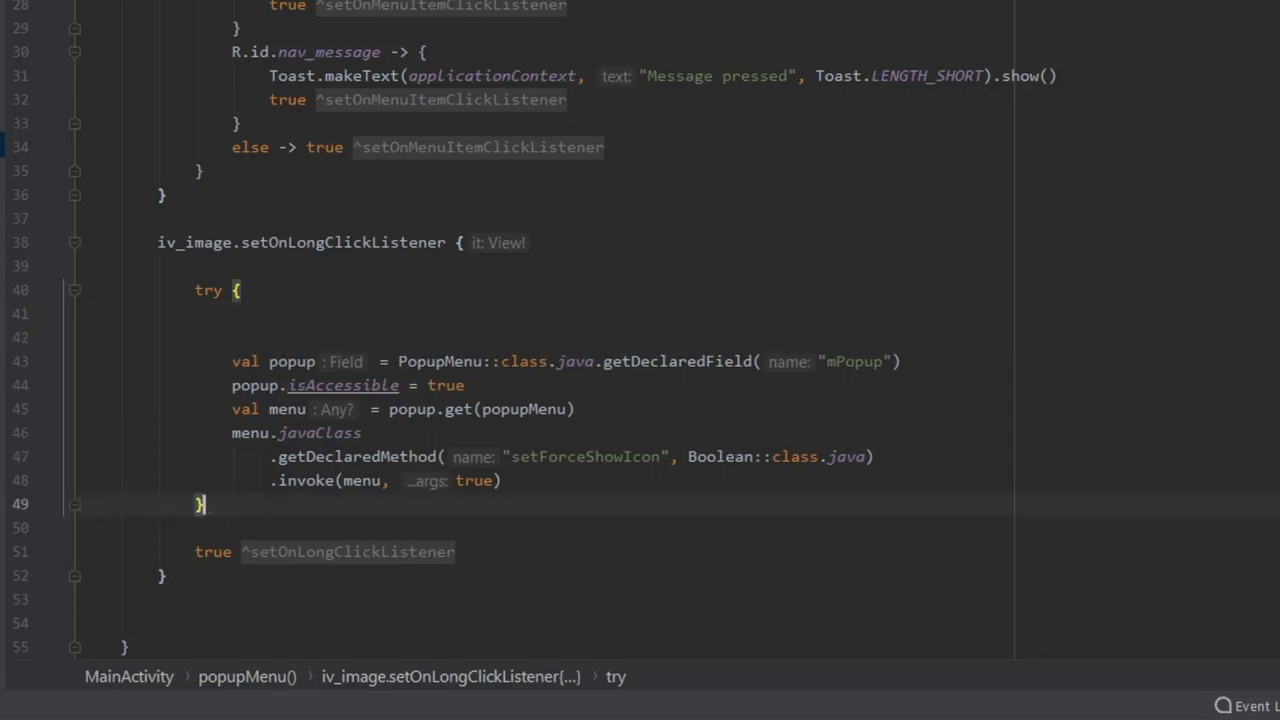
Add catch (e: Exception) and a finally block calling popupMenu.show()
text(catch (e: E)
text(e.p)
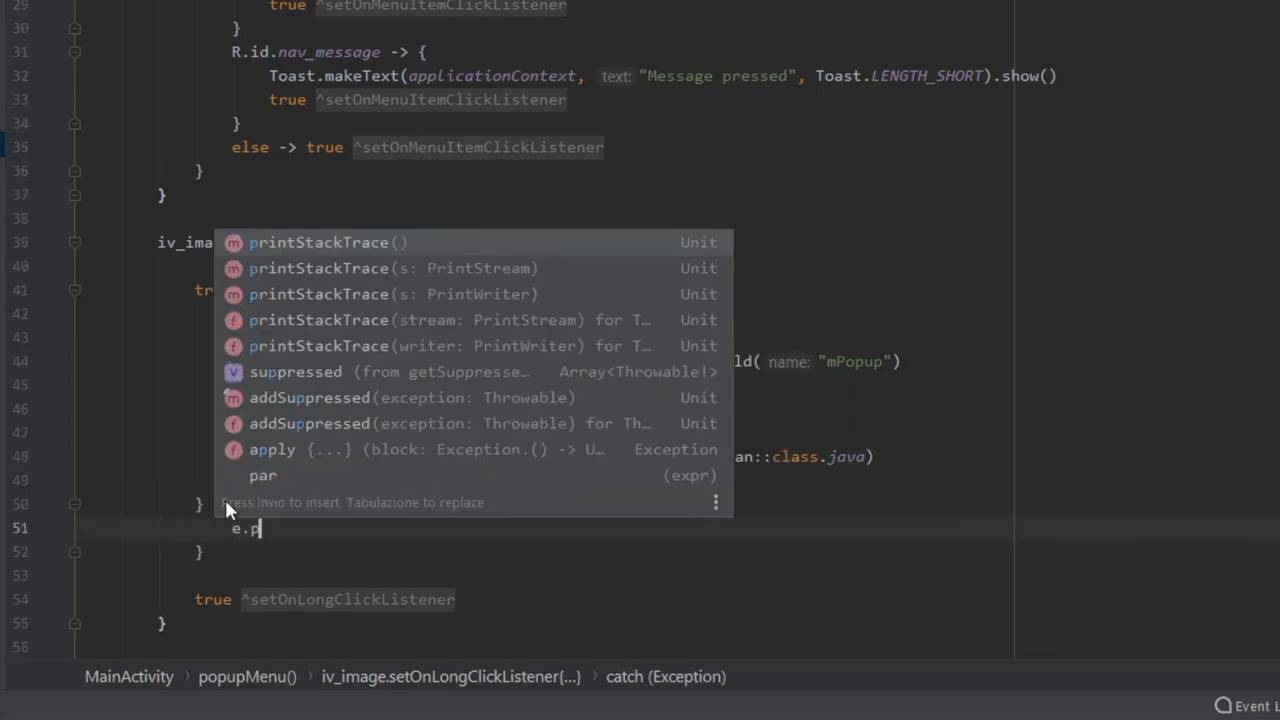
text(finally {)
text(popupMenu.)
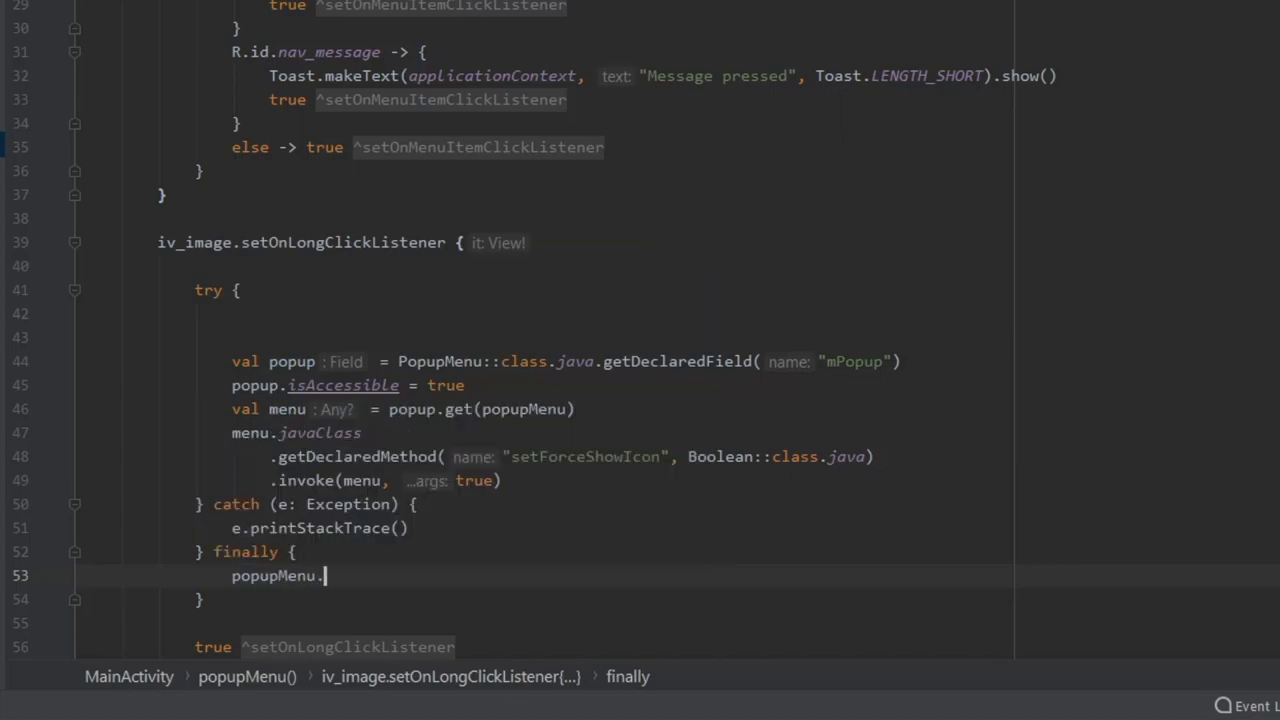
text(show())
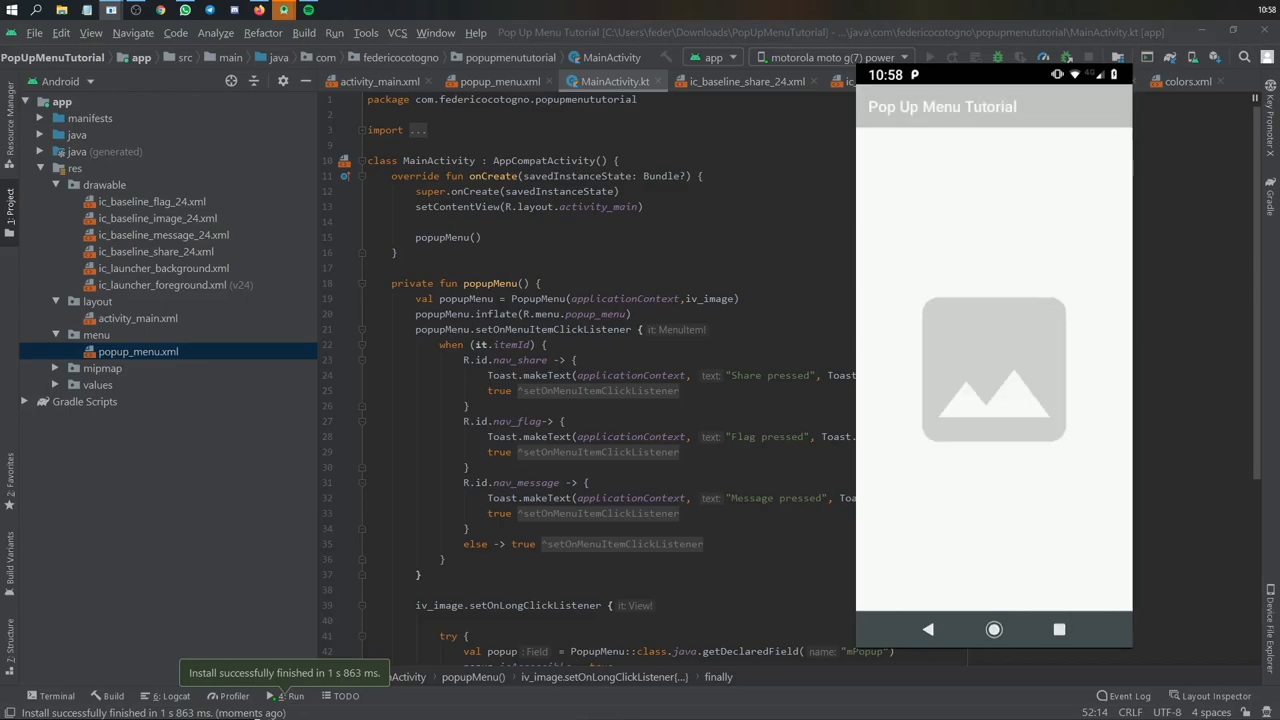
click(993, 370)
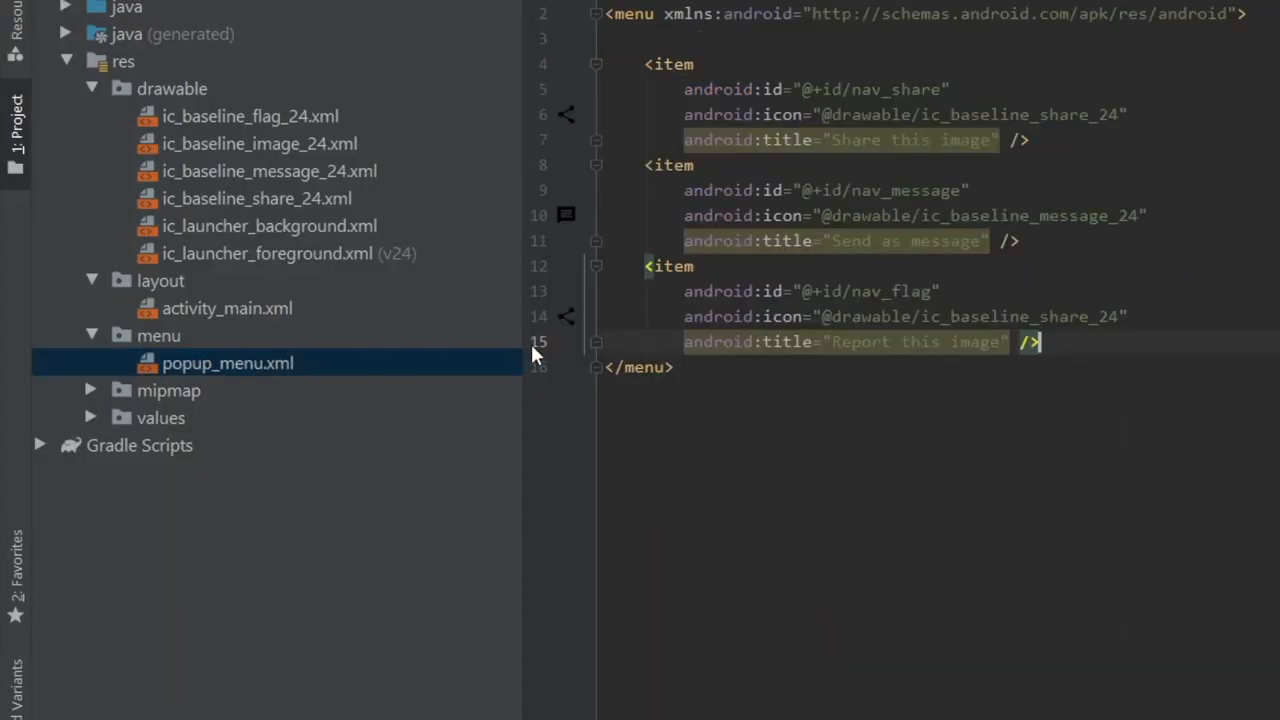
double_click(1020, 316)
text(flag)
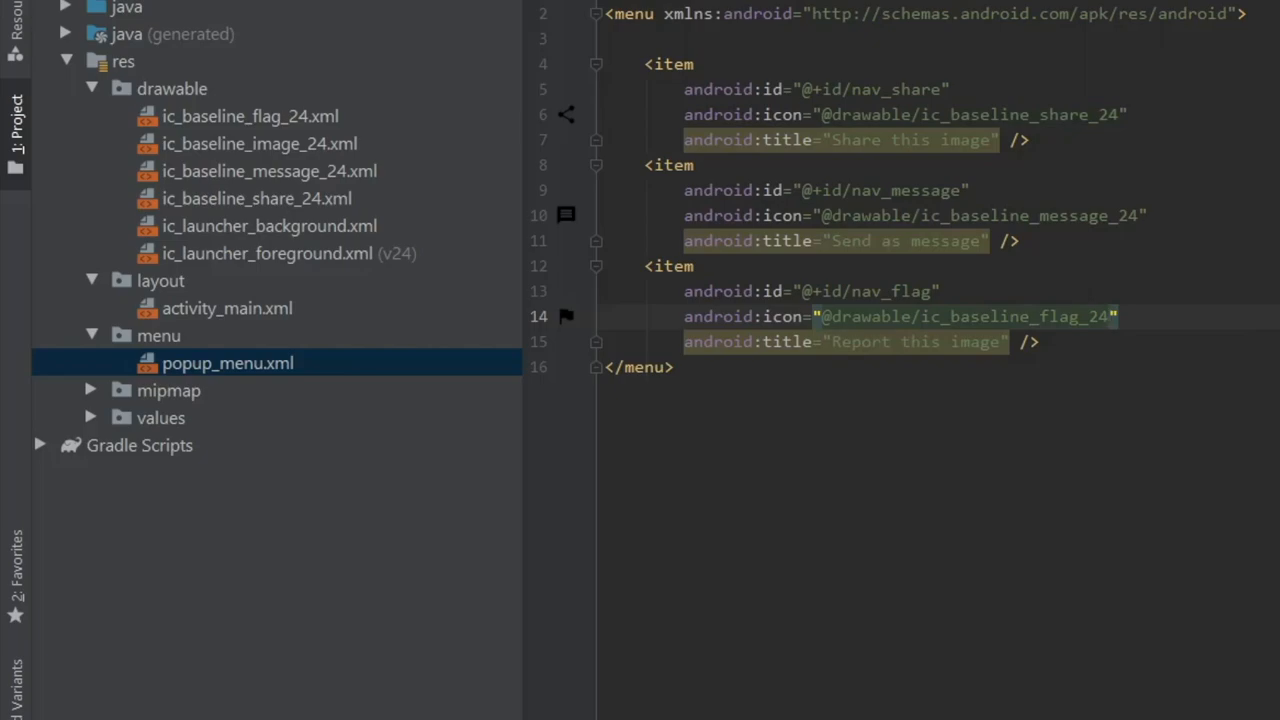
click(929, 57)
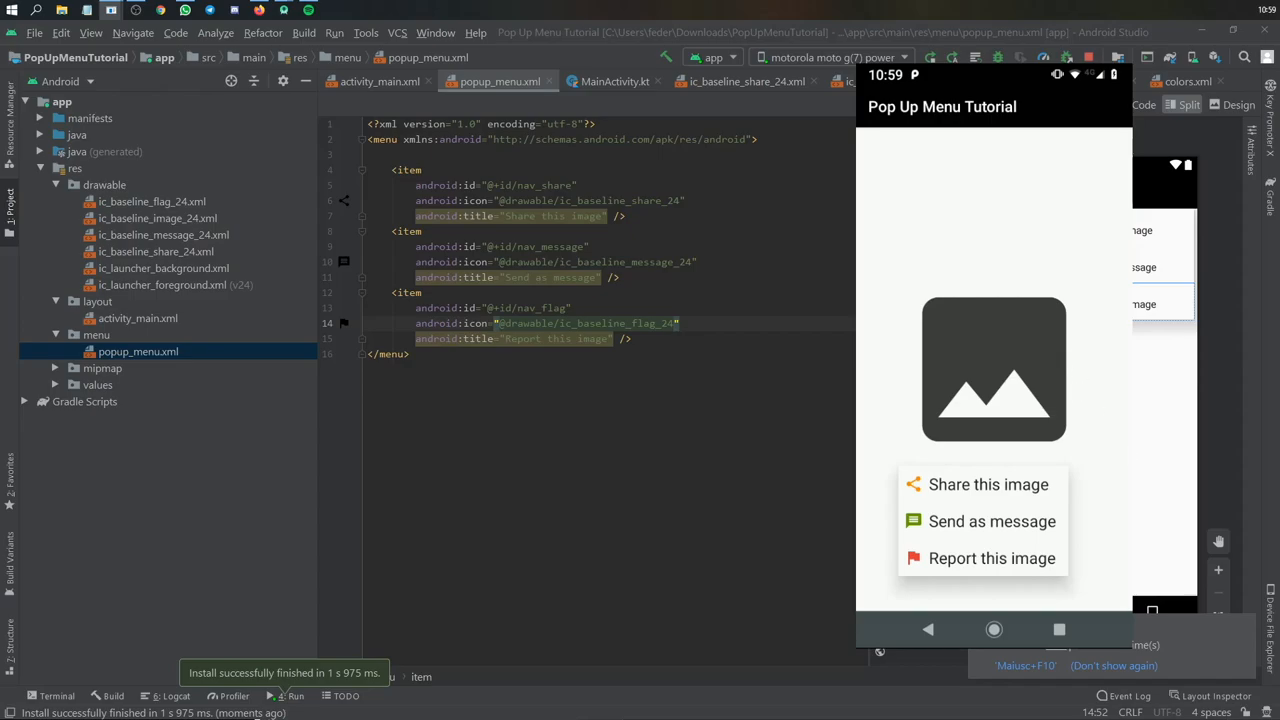
mouse_move(984, 474)
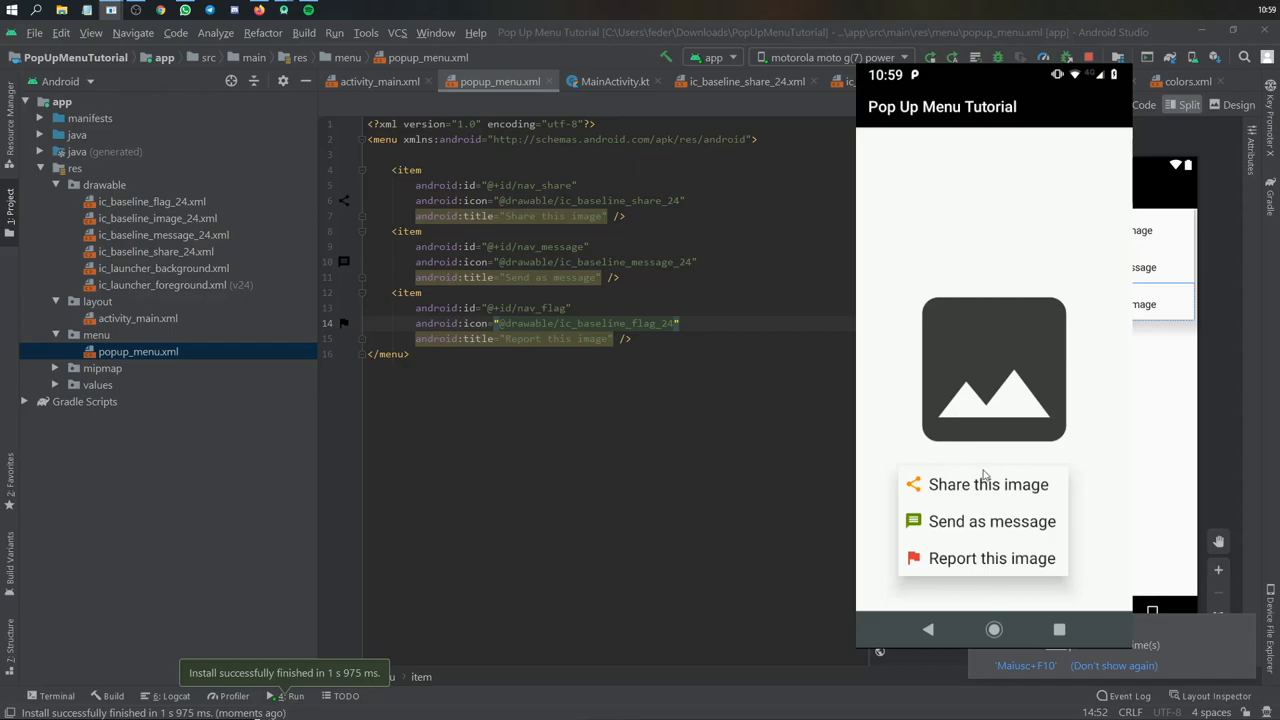
Choose Report this image in the running app's popup to get the Flag pressed toast
click(988, 484)
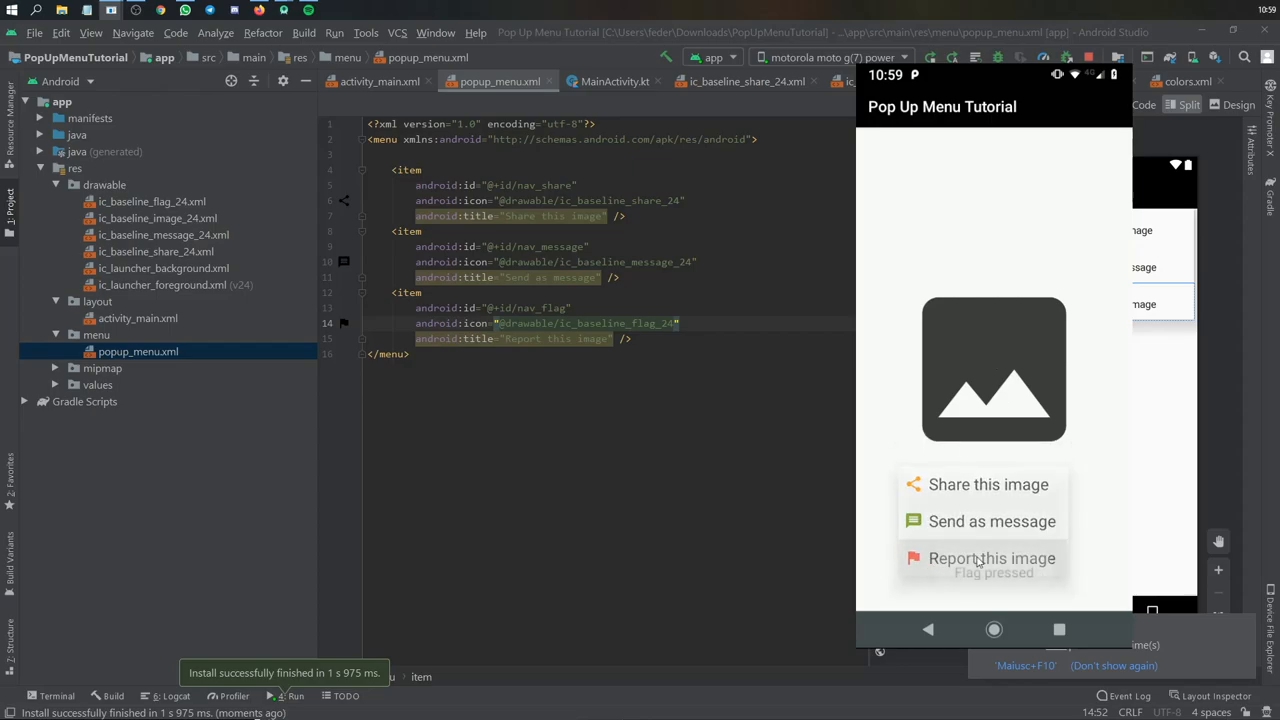
click(991, 558)
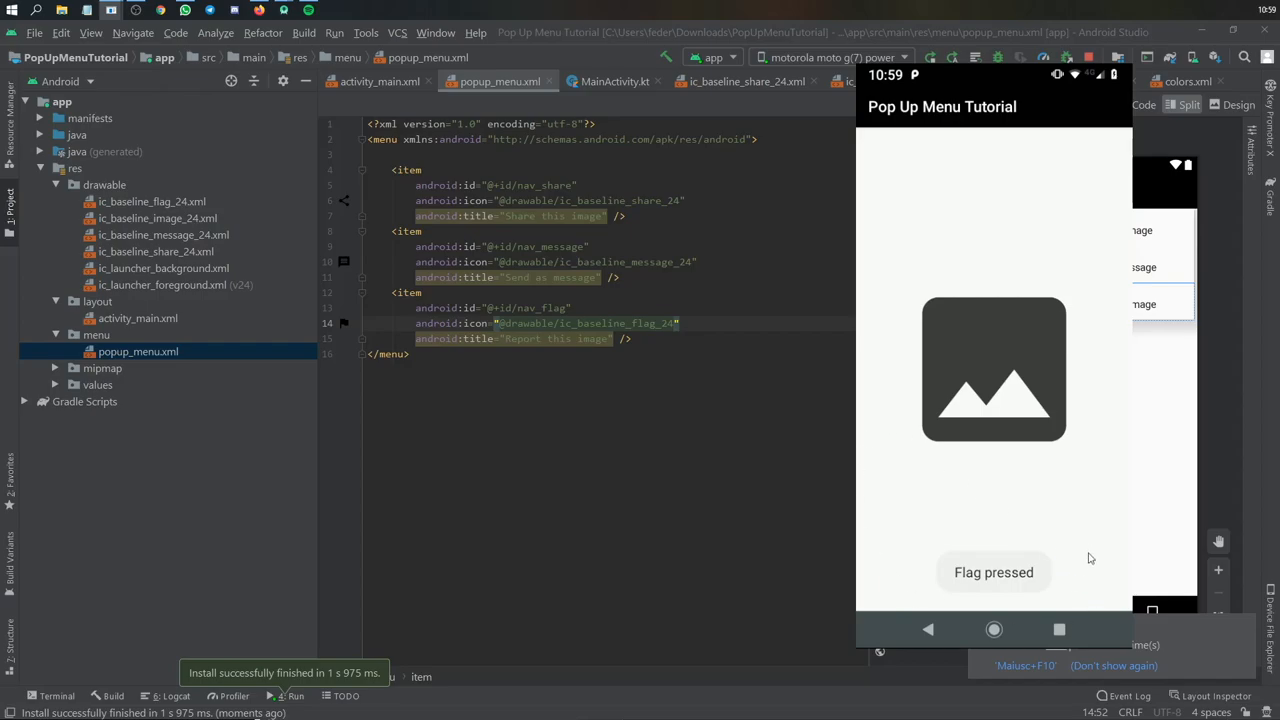